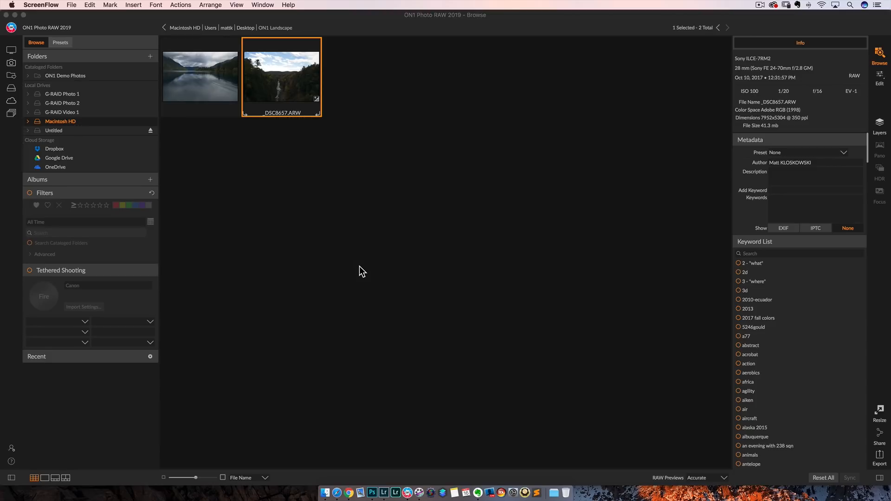
{"action": "mouse_move", "coordinate": [757, 154]}
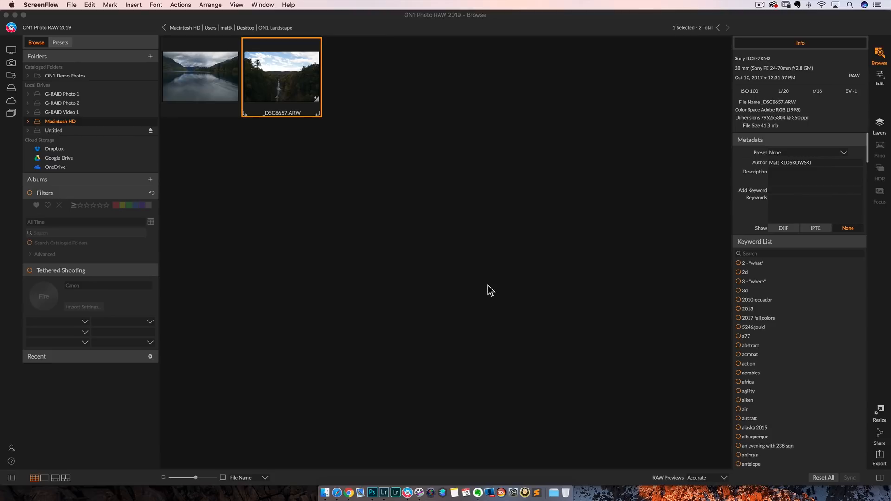
{"action": "mouse_move", "coordinate": [707, 177]}
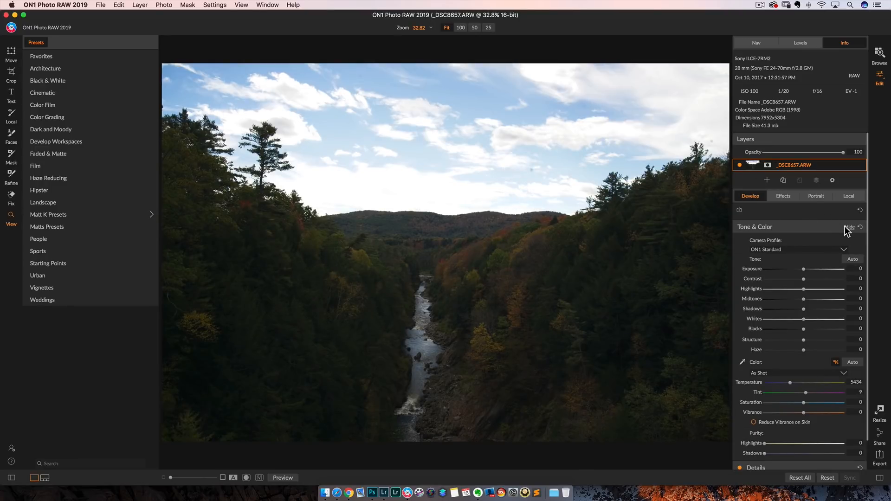
- Collapse the Tone & Color section so only the develop headings show
{"action": "left_click", "coordinate": [850, 227]}
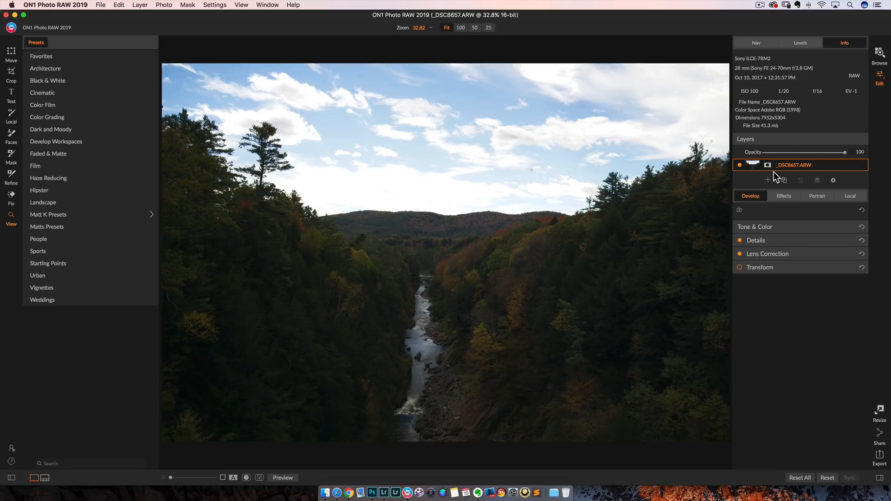
{"action": "mouse_move", "coordinate": [756, 195]}
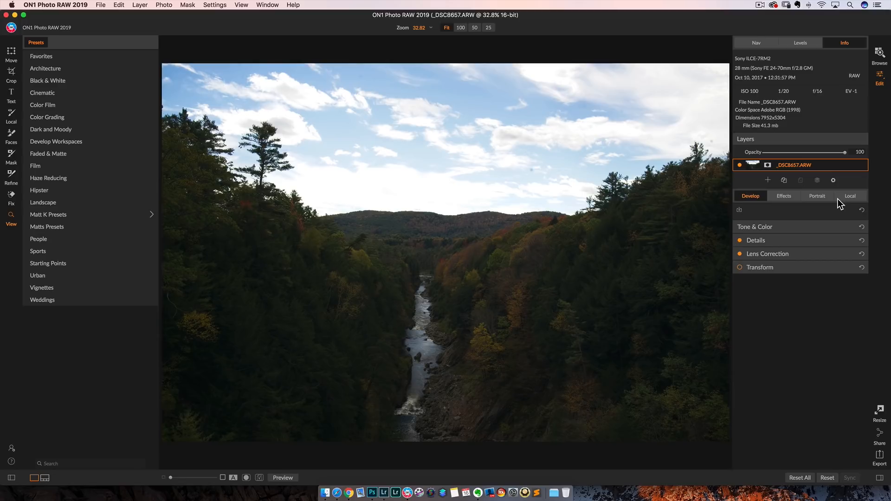
{"action": "mouse_move", "coordinate": [783, 200]}
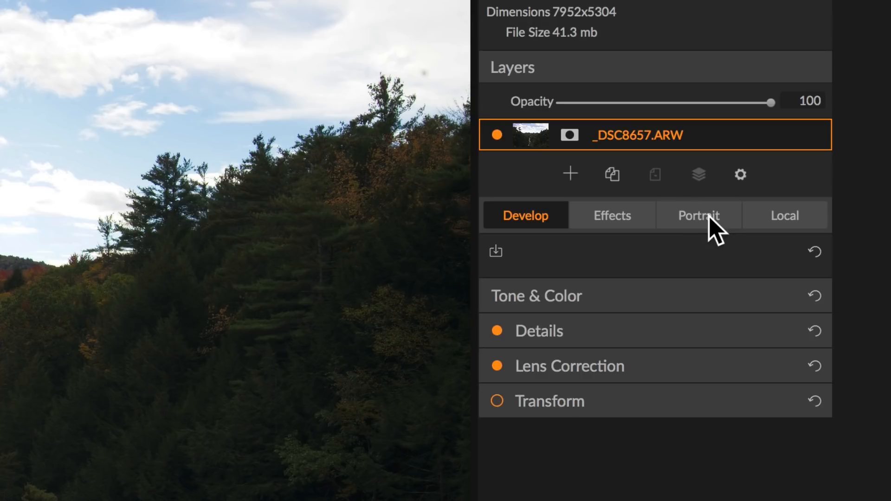
{"action": "mouse_move", "coordinate": [814, 233]}
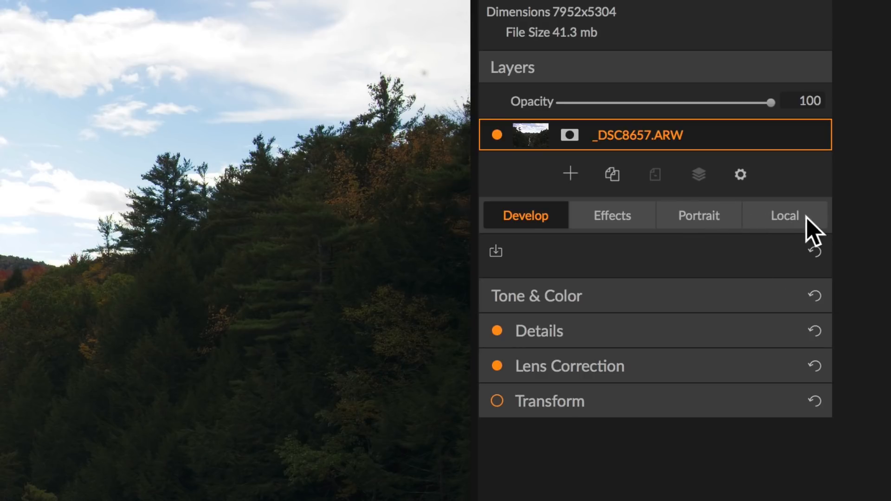
{"action": "mouse_move", "coordinate": [875, 108]}
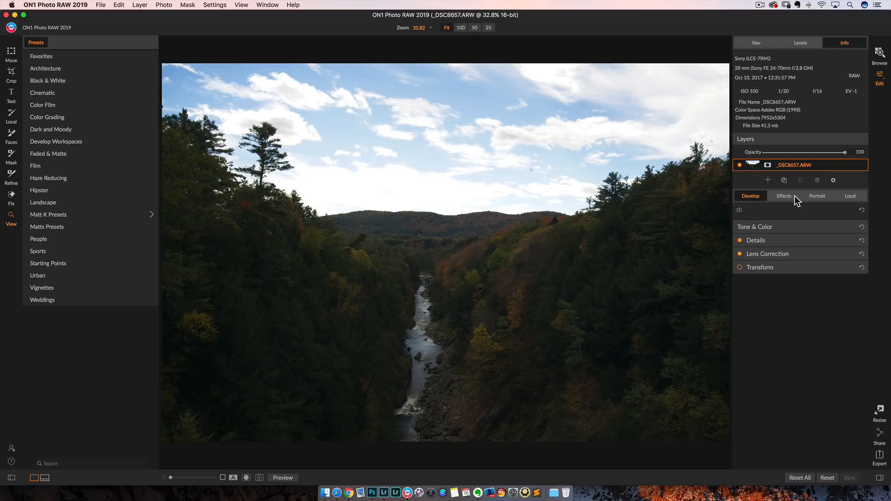
{"action": "mouse_move", "coordinate": [747, 204]}
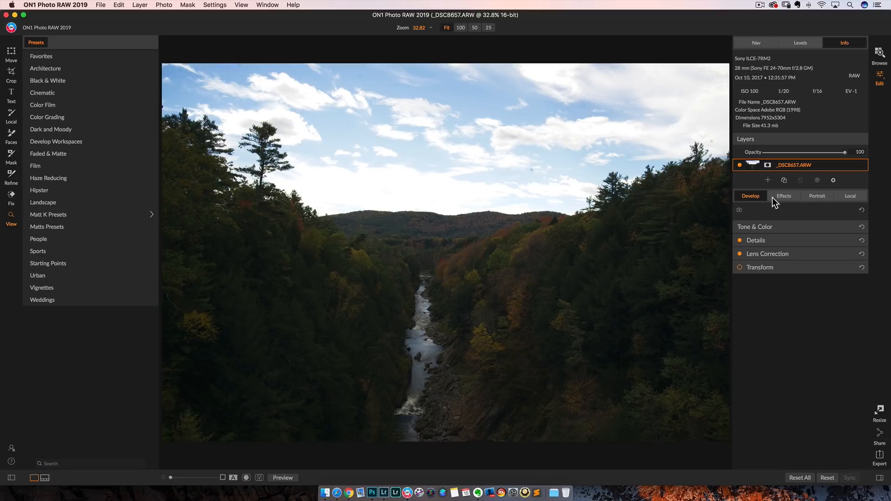
{"action": "mouse_move", "coordinate": [784, 224]}
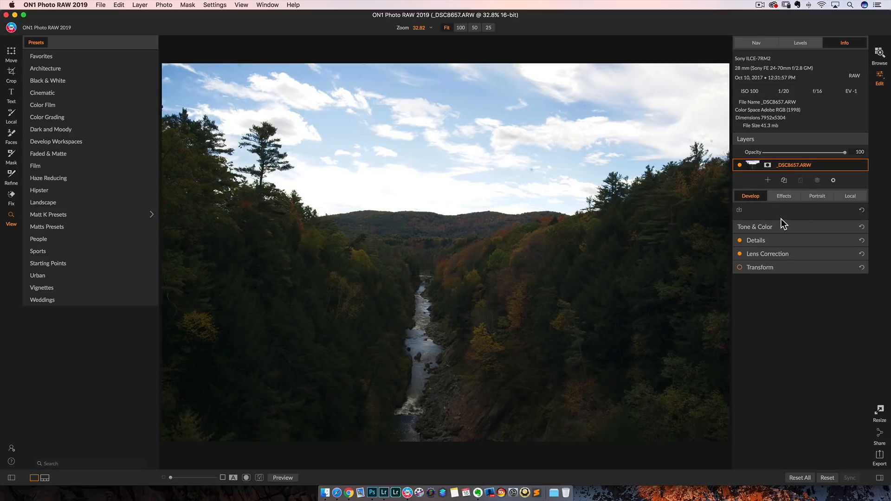
{"action": "mouse_move", "coordinate": [746, 216]}
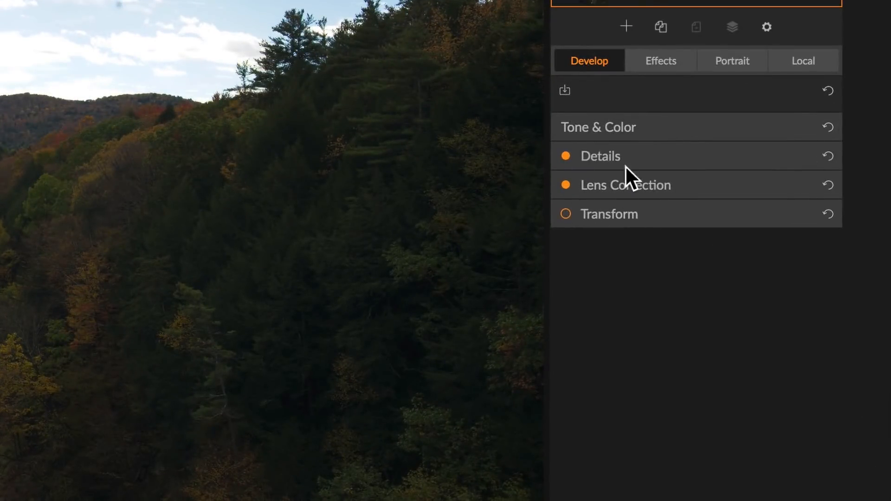
{"action": "mouse_move", "coordinate": [789, 131]}
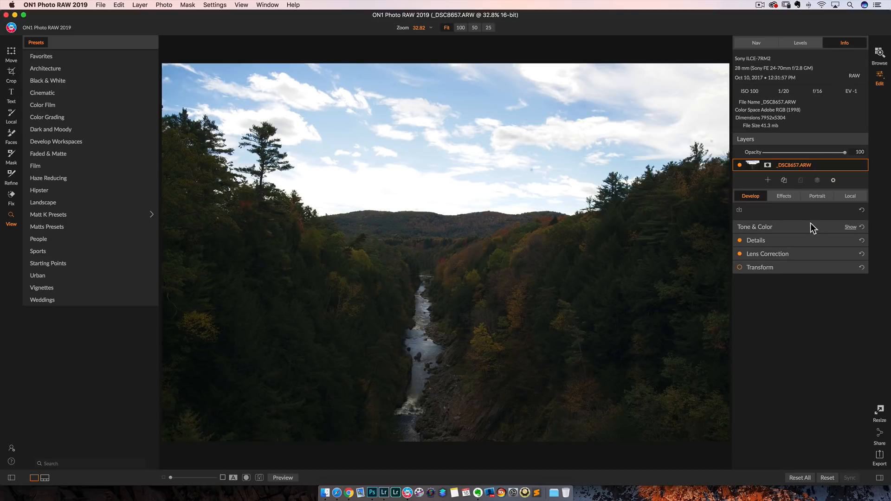
- Expand Tone & Color and set Highlights -79, Midtones 9, Shadows 12
{"action": "left_click", "coordinate": [851, 227]}
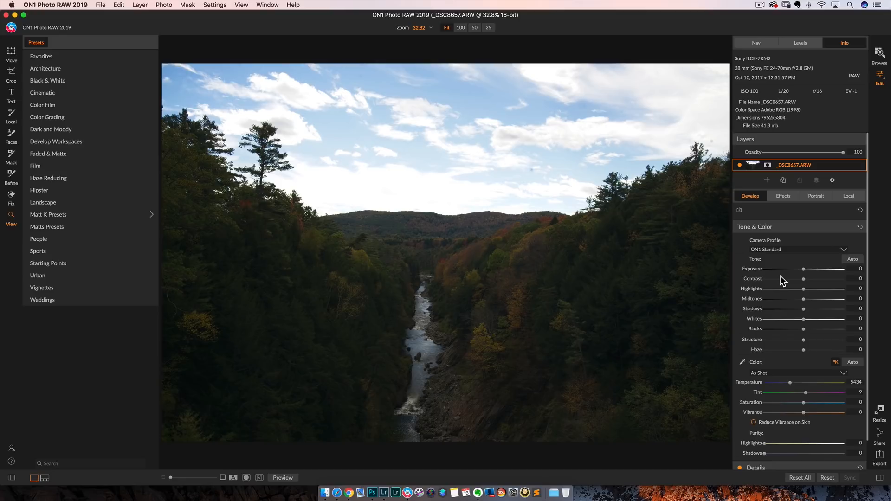
{"action": "mouse_move", "coordinate": [812, 314]}
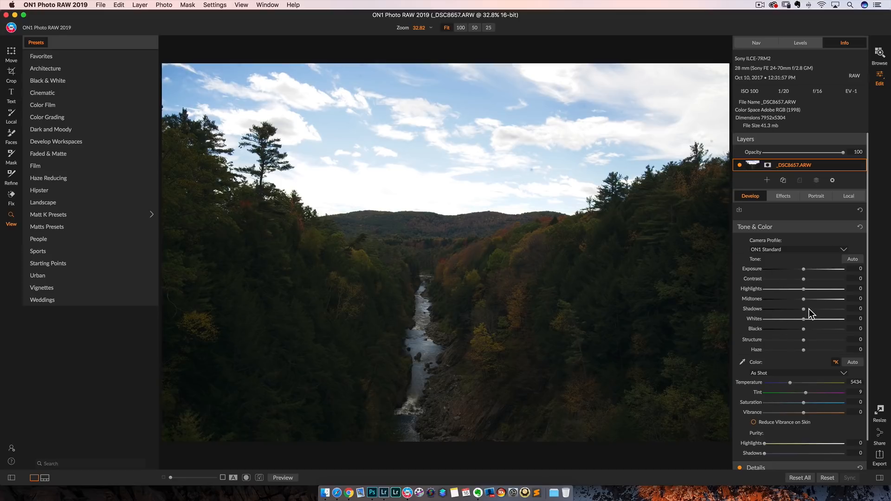
{"action": "left_click_drag", "start_coordinate": [818, 288], "coordinate": [775, 288]}
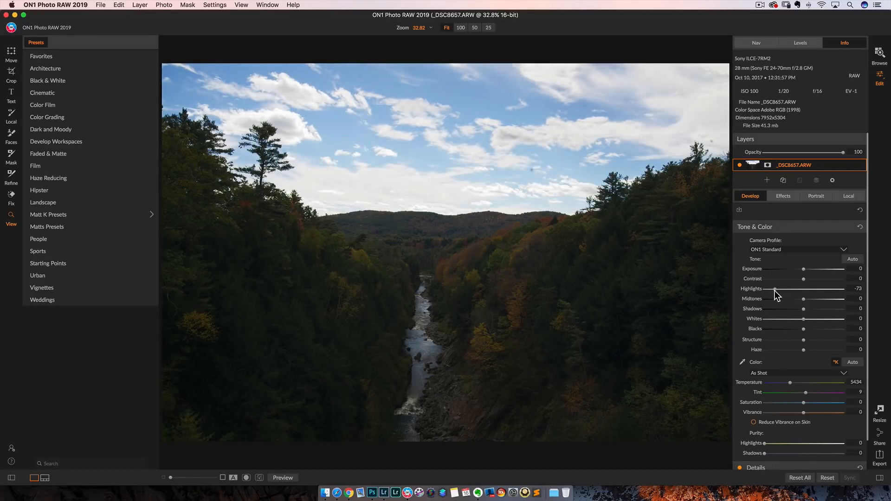
{"action": "left_click_drag", "start_coordinate": [790, 289], "coordinate": [779, 289]}
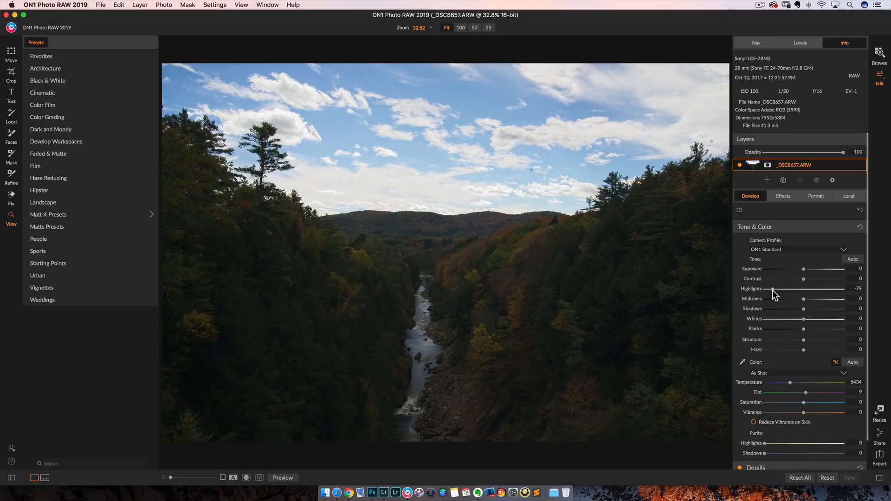
{"action": "left_click_drag", "start_coordinate": [803, 298], "coordinate": [810, 298]}
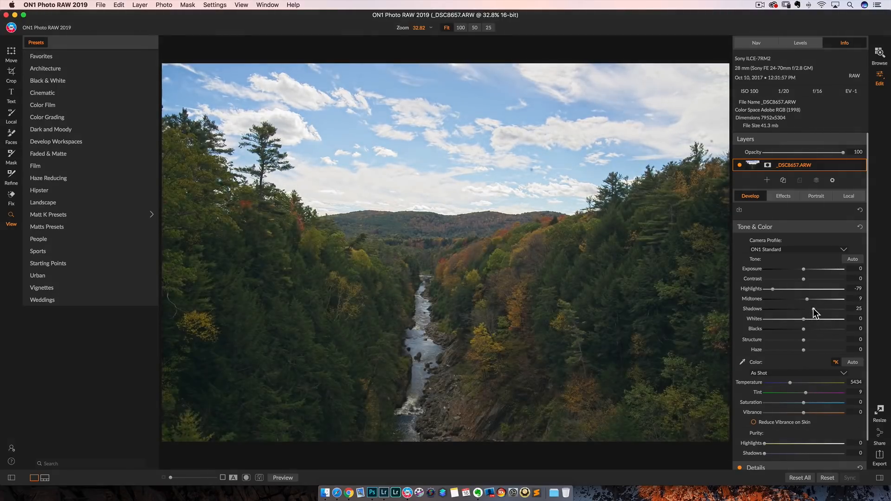
{"action": "left_click_drag", "start_coordinate": [830, 309], "coordinate": [813, 309]}
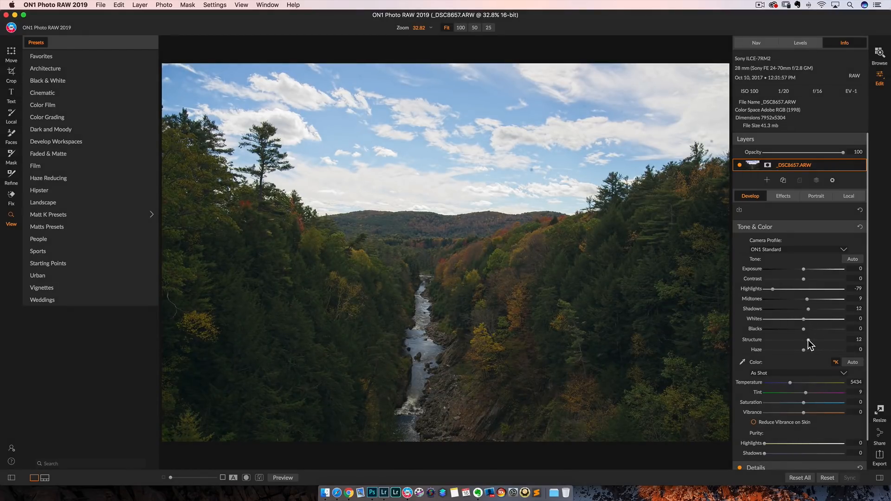
- Set Structure 5, Blacks -3 and warm the Temperature to 5850
{"action": "left_click_drag", "start_coordinate": [810, 349], "coordinate": [802, 349]}
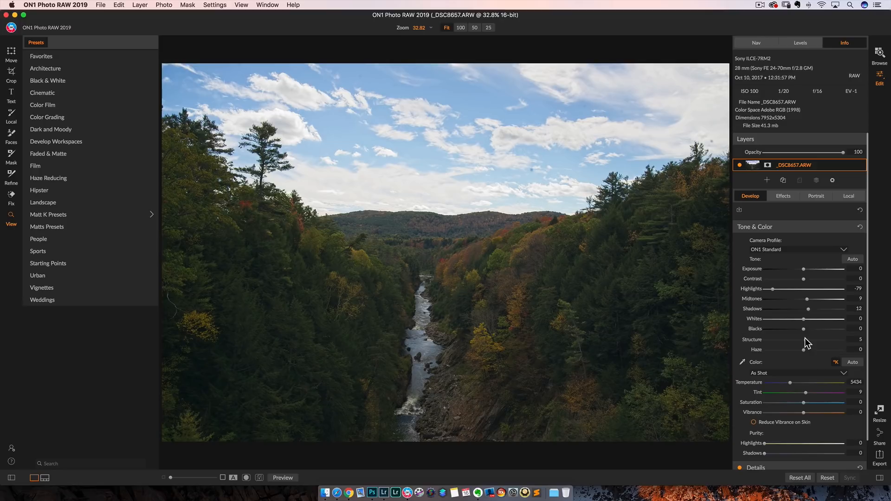
{"action": "left_click_drag", "start_coordinate": [803, 329], "coordinate": [793, 329]}
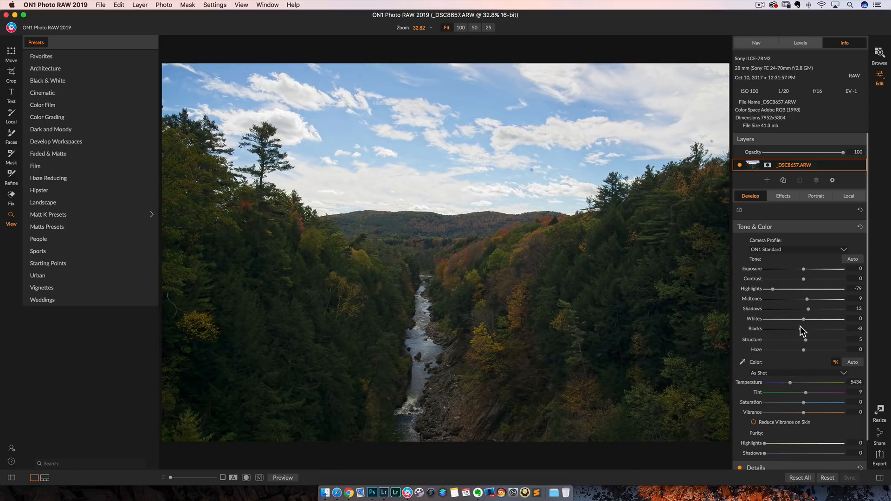
{"action": "left_click_drag", "start_coordinate": [784, 334], "coordinate": [792, 334]}
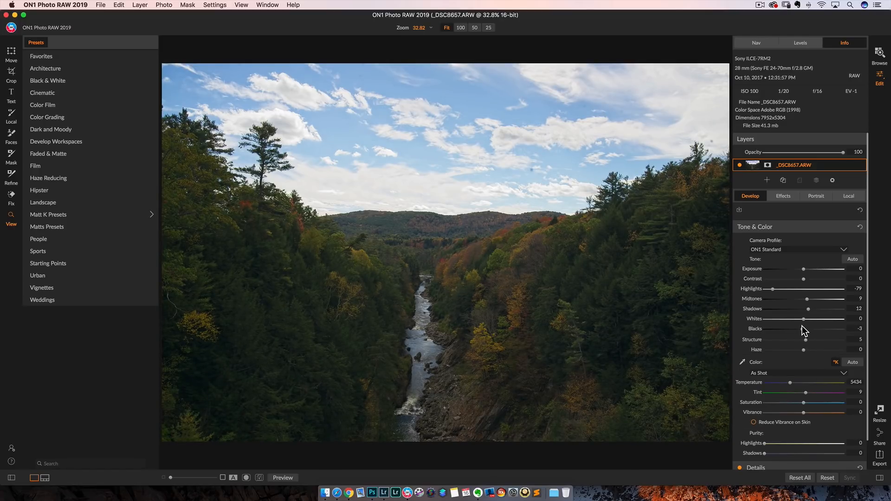
{"action": "mouse_move", "coordinate": [805, 331]}
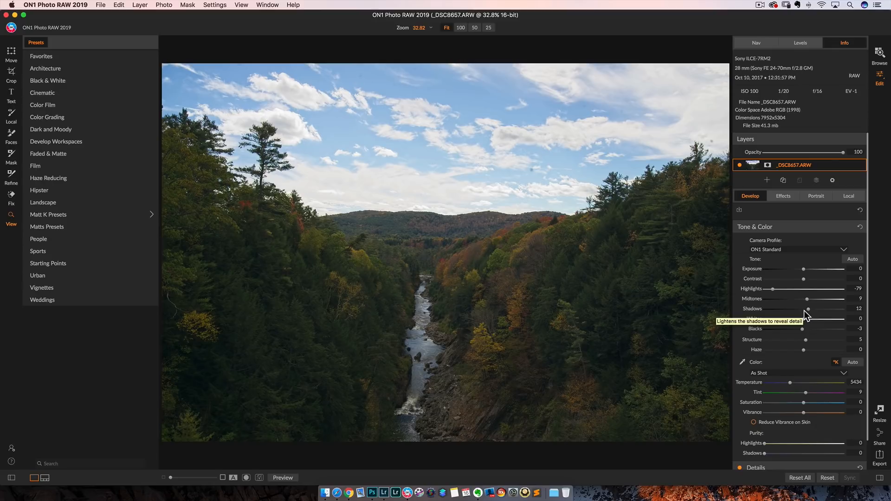
{"action": "mouse_move", "coordinate": [807, 316]}
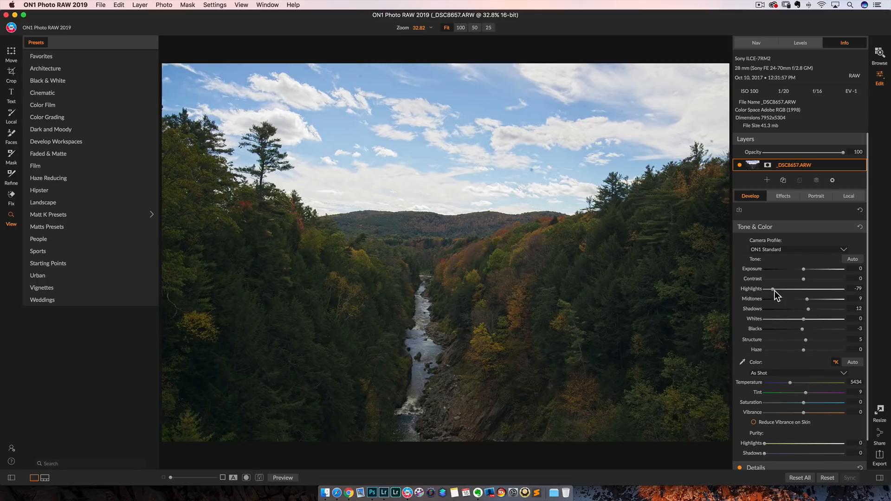
{"action": "left_click_drag", "start_coordinate": [790, 382], "coordinate": [805, 382]}
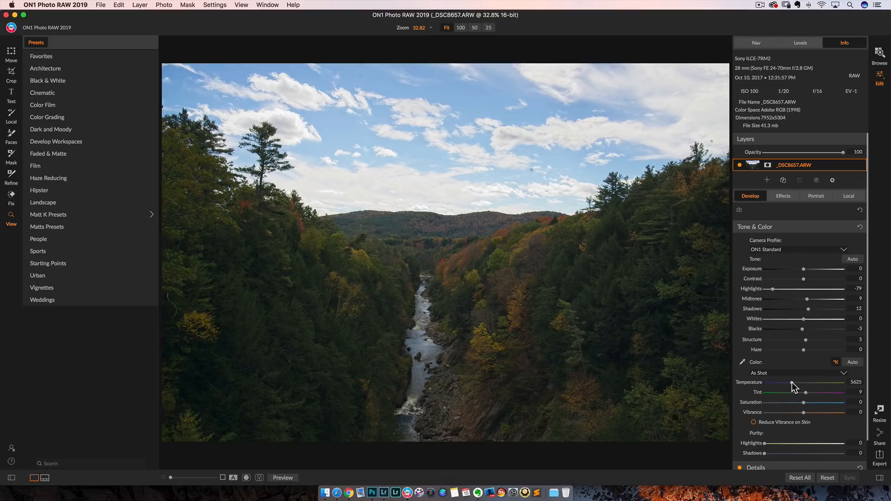
{"action": "left_click_drag", "start_coordinate": [805, 392], "coordinate": [810, 393]}
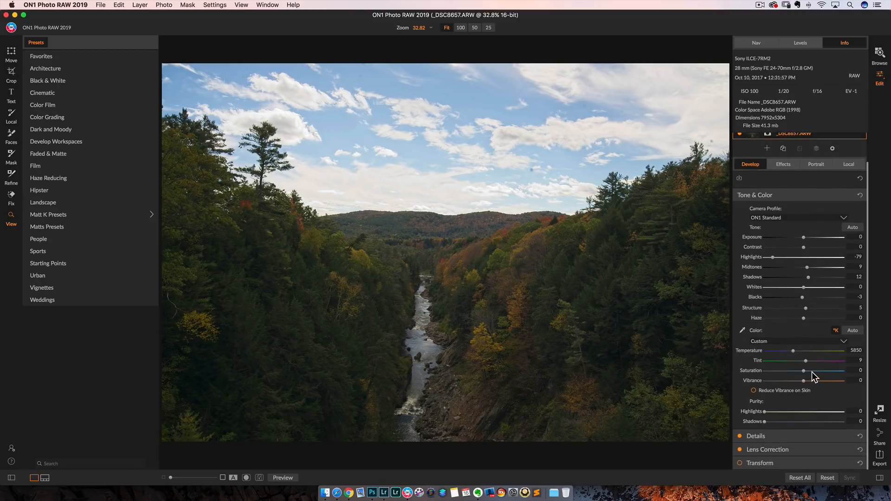
{"action": "mouse_move", "coordinate": [803, 370]}
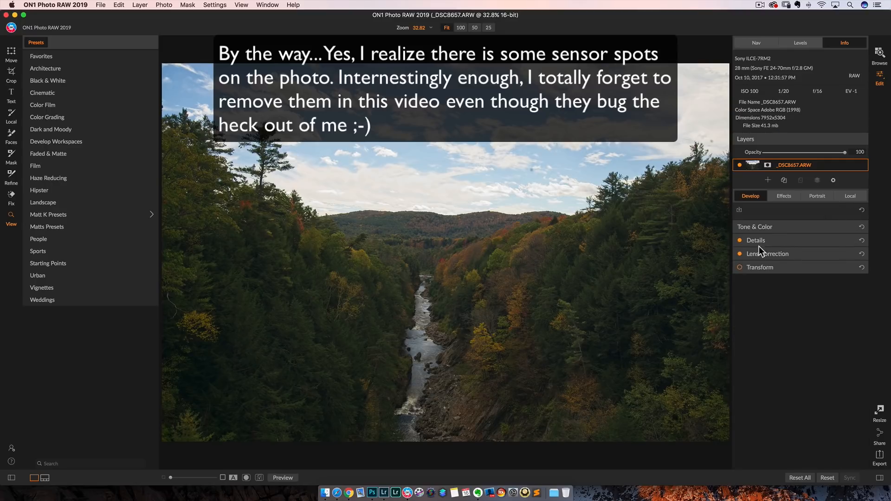
- Raise the Sharpening Amount to about 57, checking sharpness at 100% view
{"action": "left_click", "coordinate": [756, 240]}
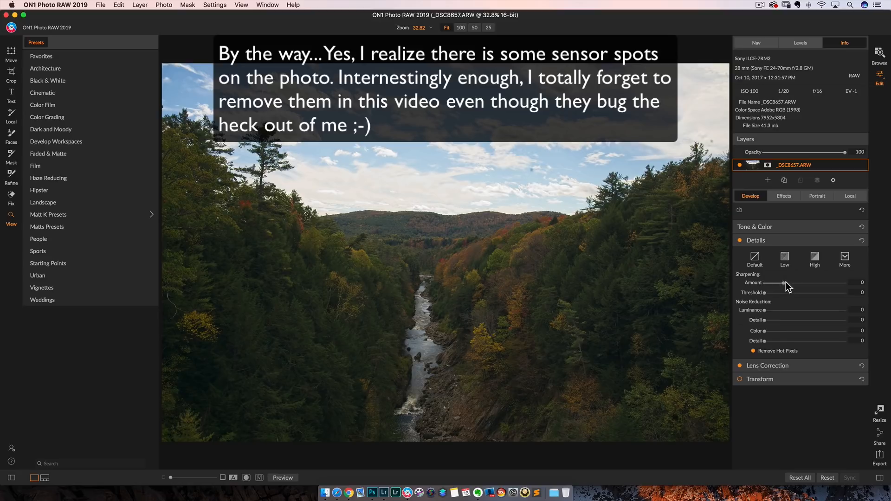
{"action": "left_click_drag", "start_coordinate": [757, 283], "coordinate": [799, 283]}
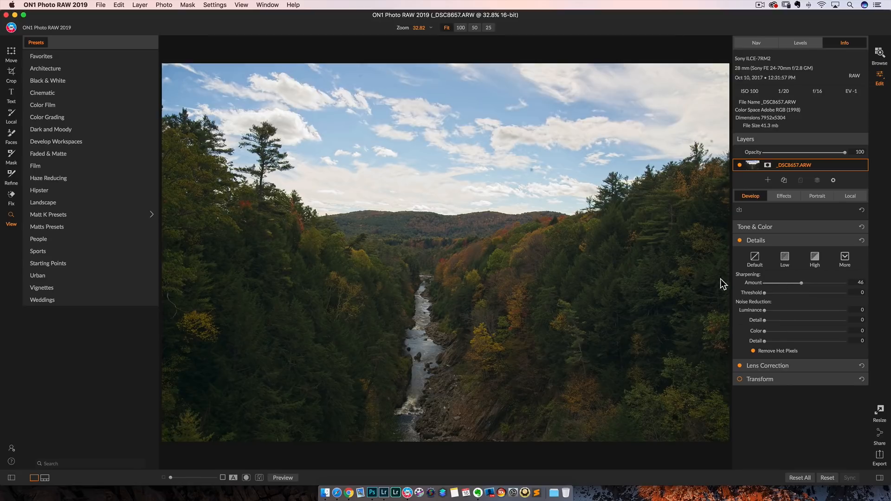
{"action": "left_click", "coordinate": [460, 27]}
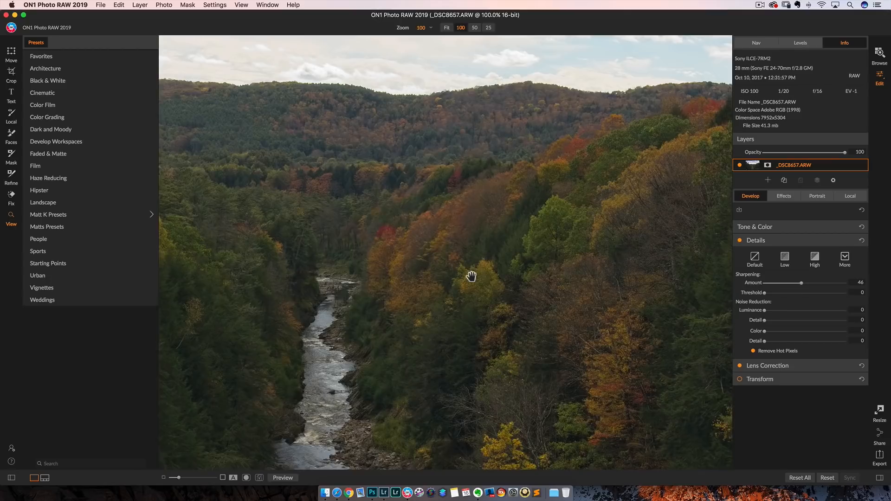
{"action": "mouse_move", "coordinate": [804, 287]}
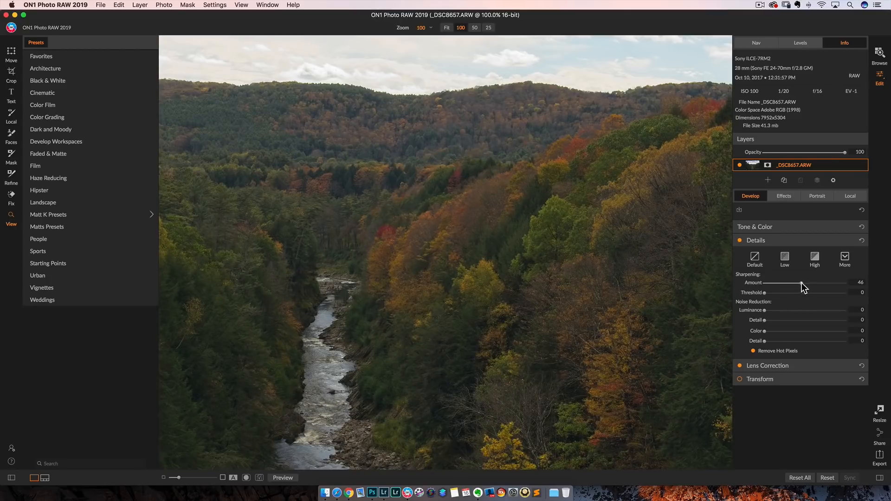
{"action": "left_click_drag", "start_coordinate": [798, 283], "coordinate": [806, 283]}
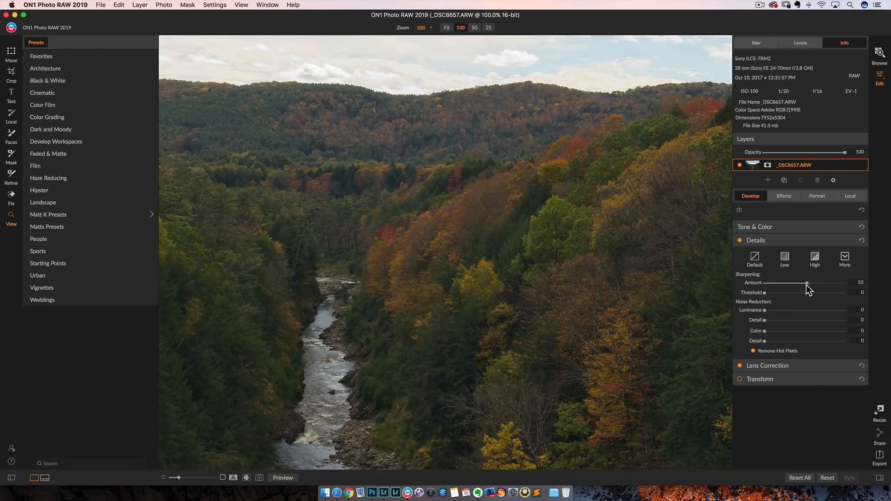
{"action": "left_click_drag", "start_coordinate": [806, 283], "coordinate": [814, 283]}
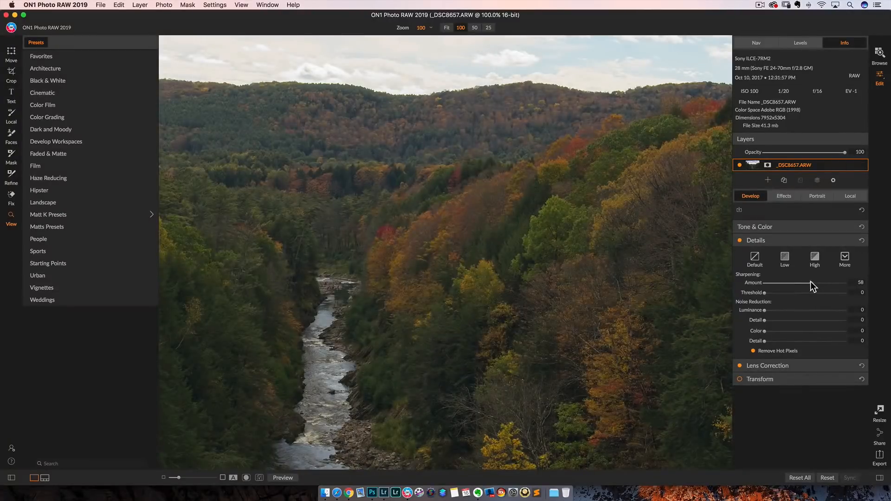
{"action": "left_click_drag", "start_coordinate": [813, 284], "coordinate": [803, 283]}
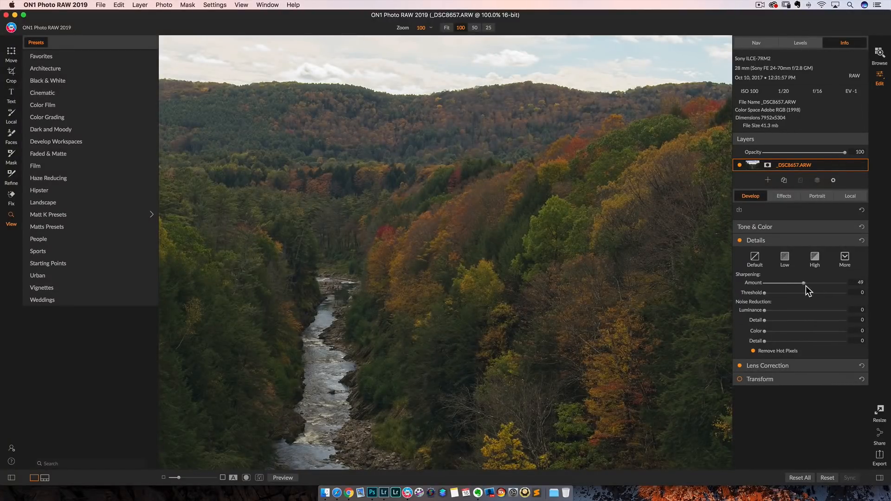
{"action": "left_click_drag", "start_coordinate": [804, 284], "coordinate": [810, 283]}
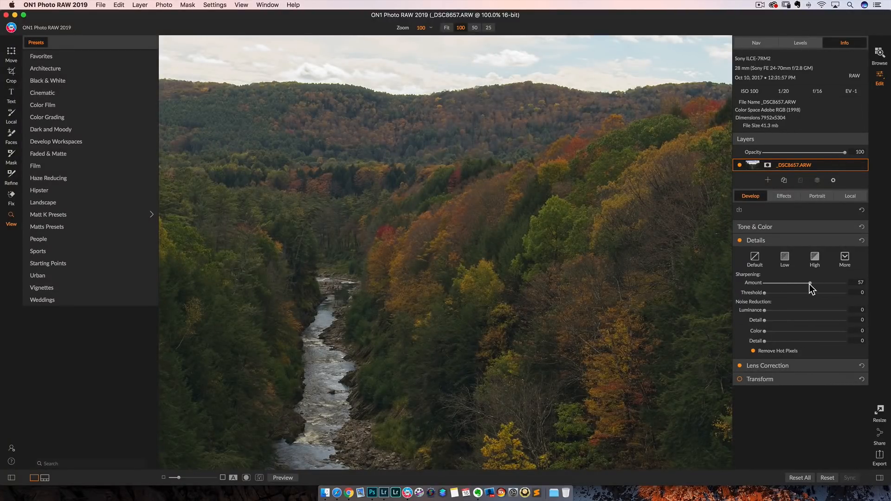
{"action": "mouse_move", "coordinate": [767, 341]}
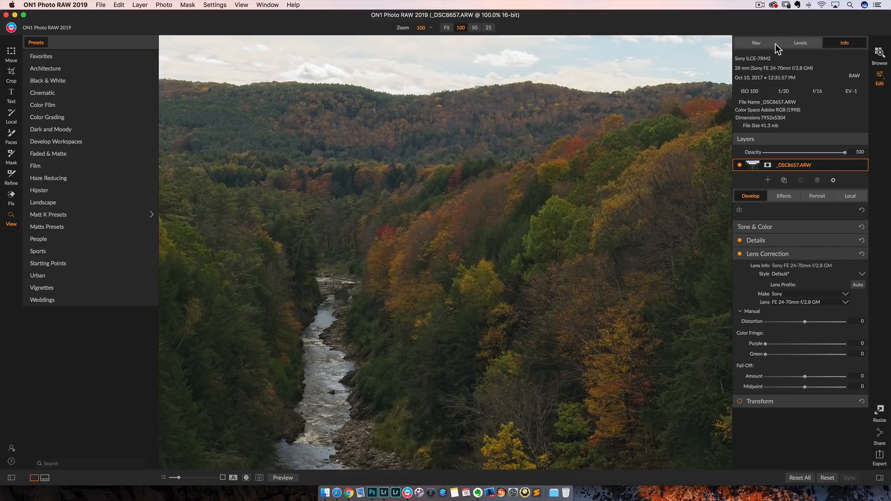
- Show the navigator and fit the whole gorge photo to the window
{"action": "left_click", "coordinate": [756, 43]}
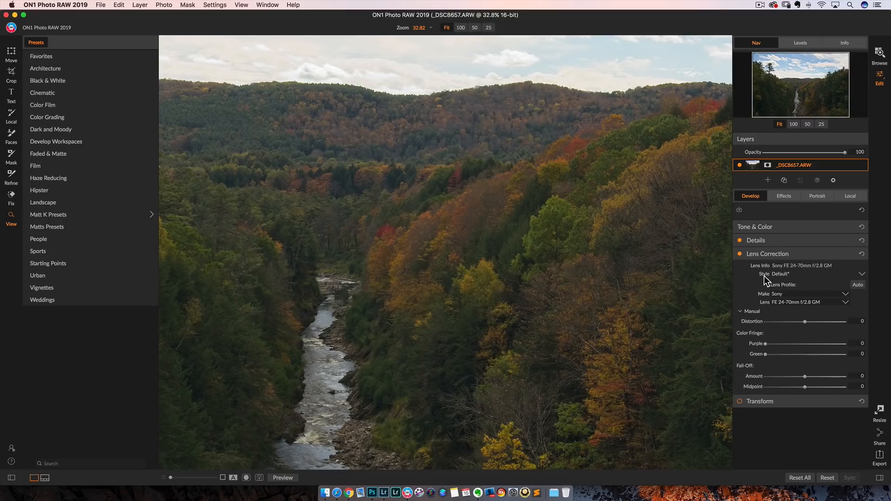
{"action": "left_click", "coordinate": [739, 254]}
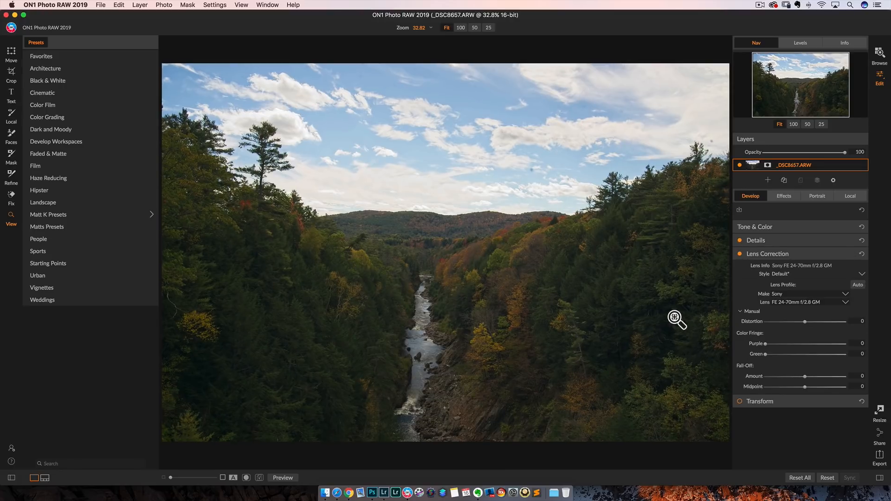
{"action": "left_click", "coordinate": [768, 253]}
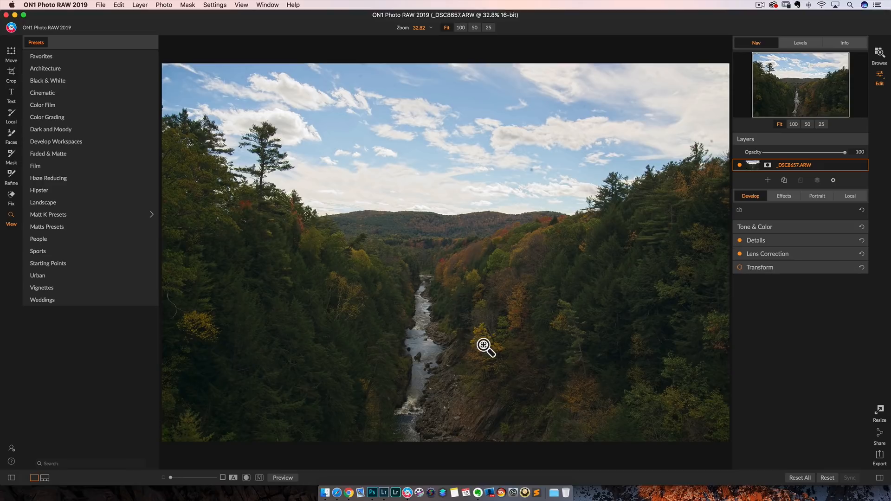
{"action": "mouse_move", "coordinate": [533, 278]}
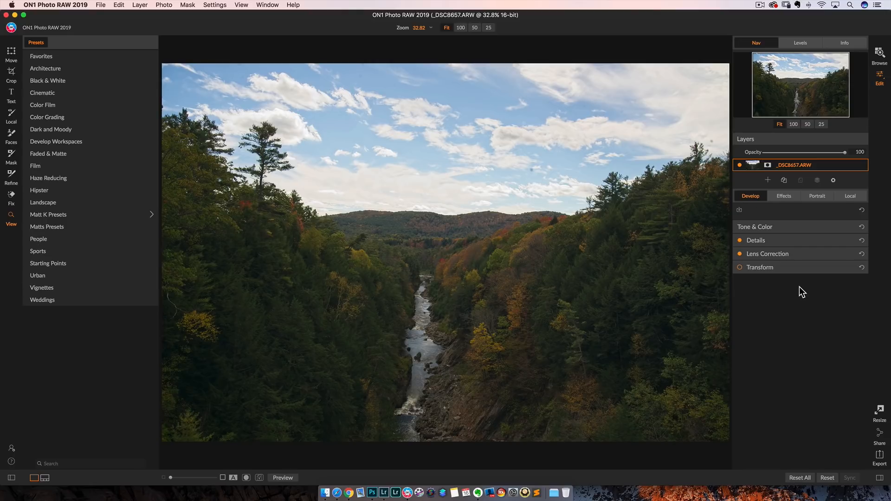
{"action": "mouse_move", "coordinate": [851, 230]}
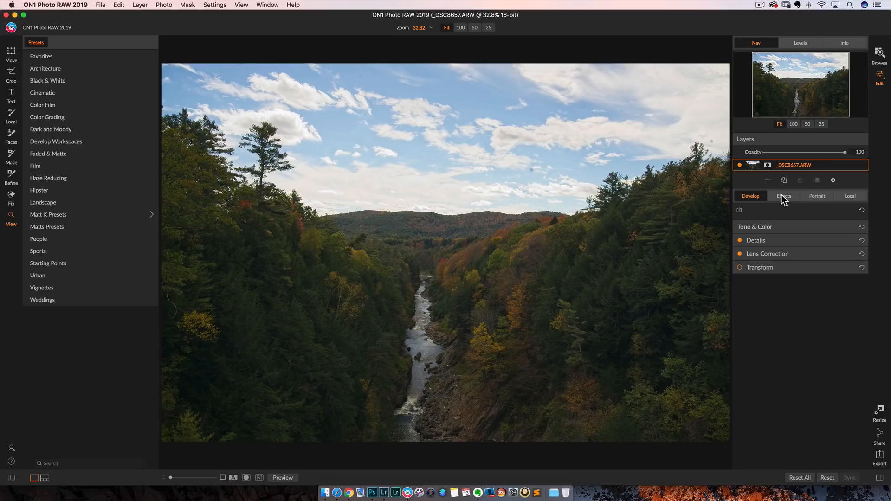
{"action": "mouse_move", "coordinate": [785, 306]}
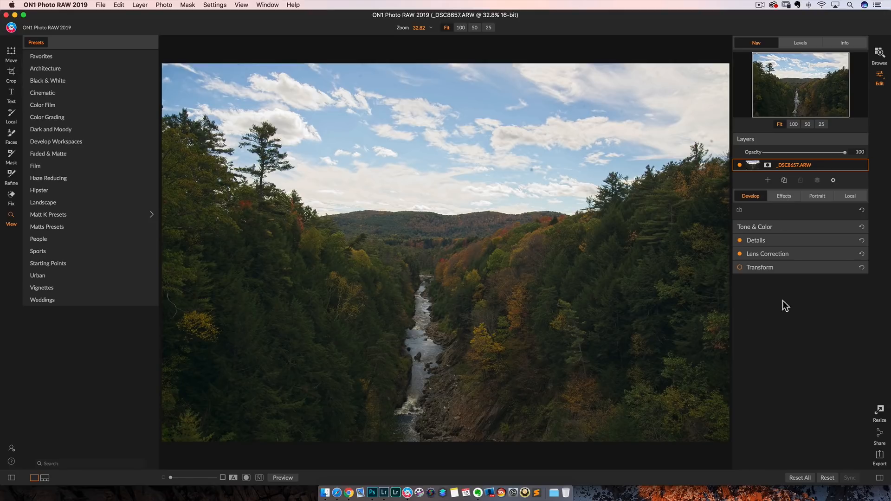
{"action": "mouse_move", "coordinate": [761, 291]}
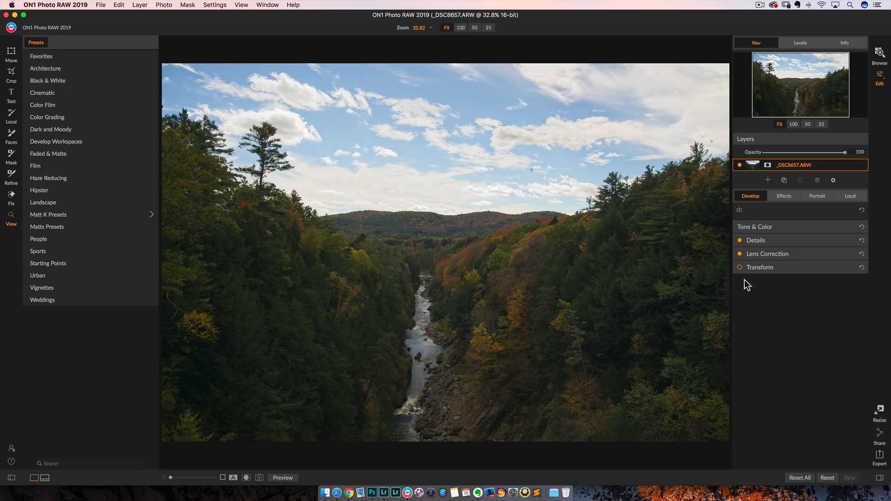
{"action": "mouse_move", "coordinate": [772, 307]}
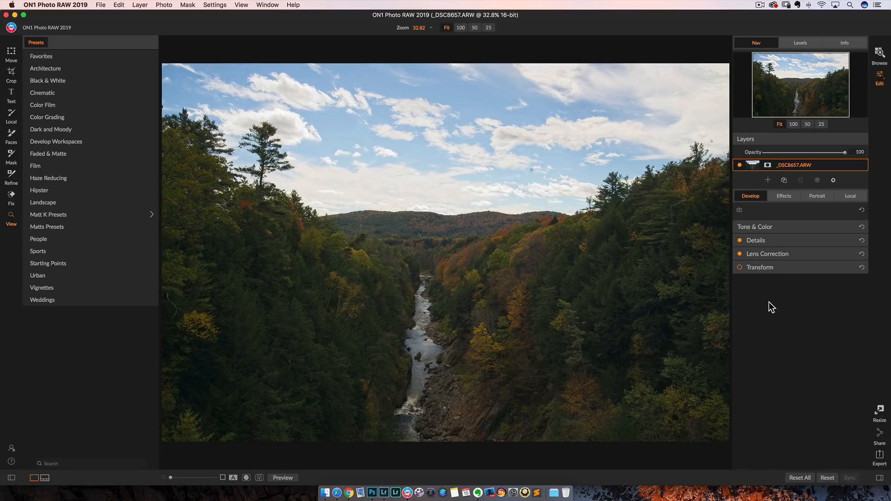
{"action": "mouse_move", "coordinate": [757, 285]}
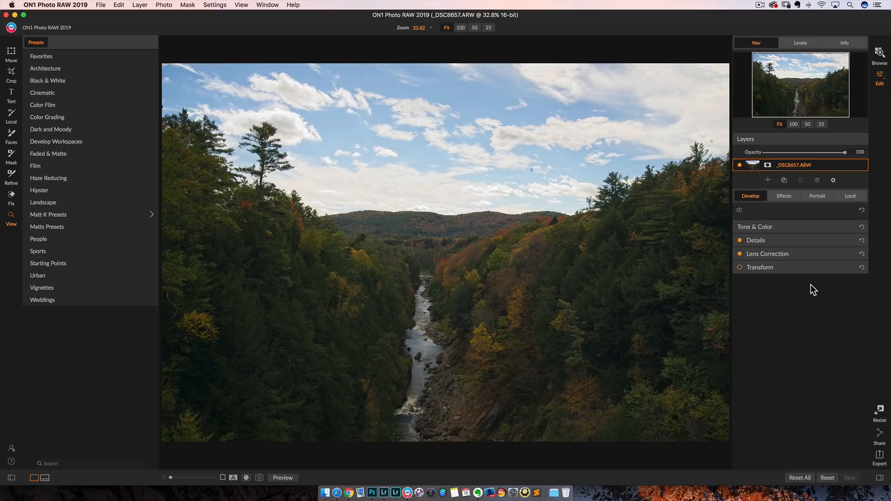
{"action": "mouse_move", "coordinate": [742, 300]}
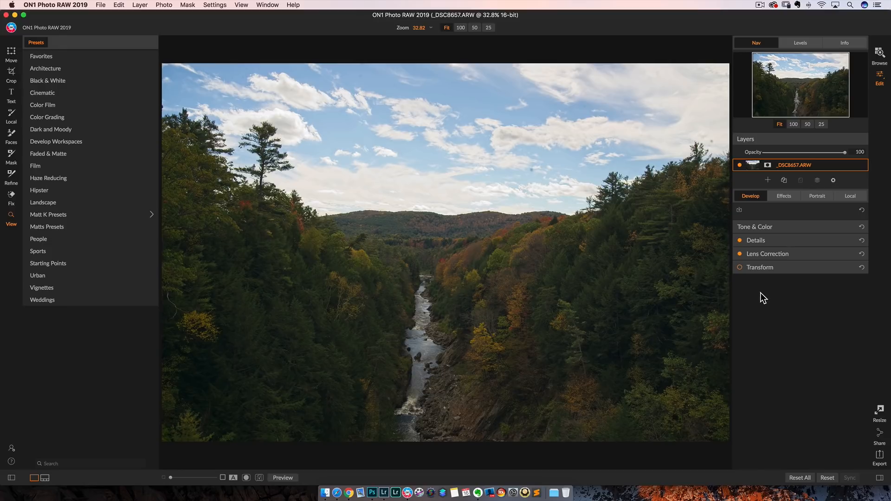
{"action": "mouse_move", "coordinate": [785, 199]}
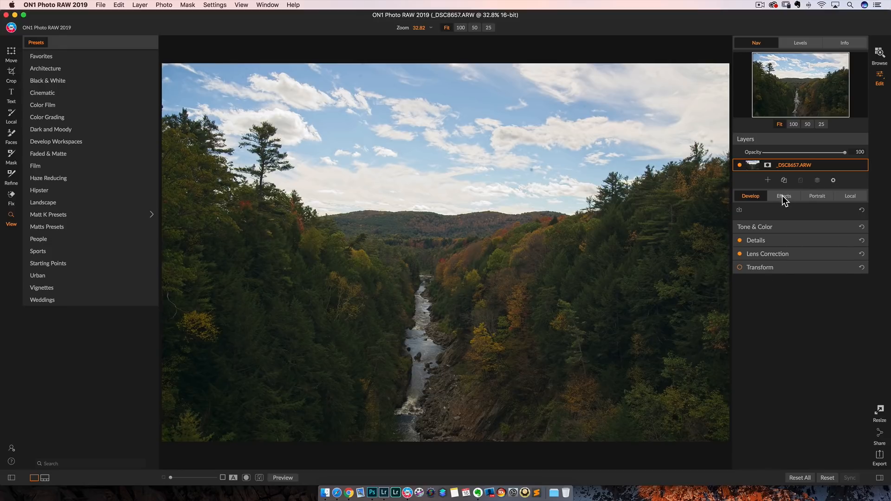
- Switch to Effects and add a new filter to the photo
{"action": "left_click", "coordinate": [784, 195]}
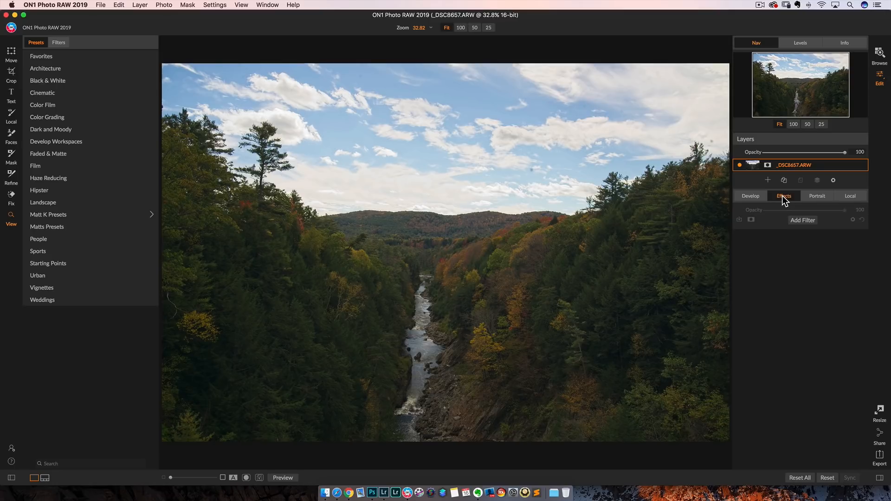
{"action": "left_click", "coordinate": [751, 195]}
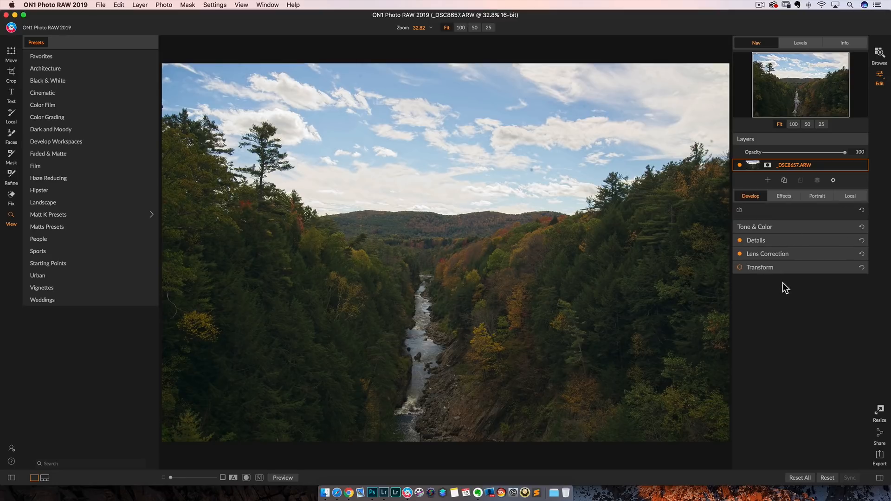
{"action": "left_click", "coordinate": [783, 196]}
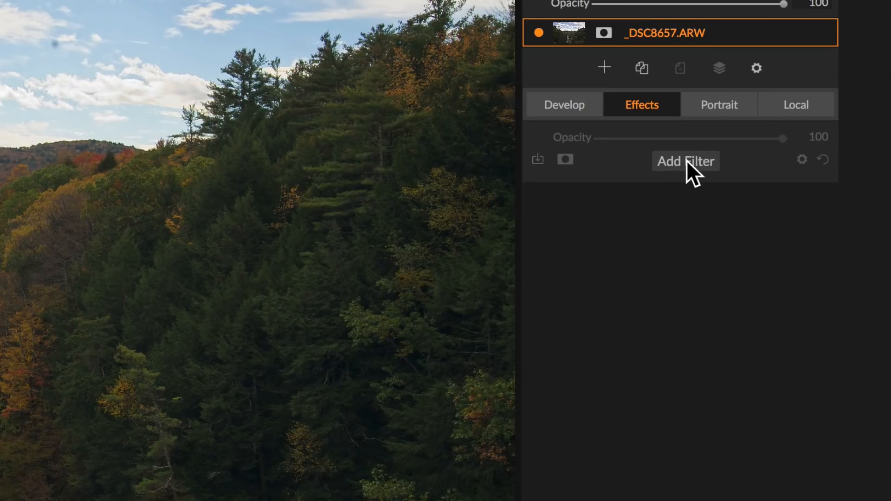
{"action": "left_click", "coordinate": [686, 161]}
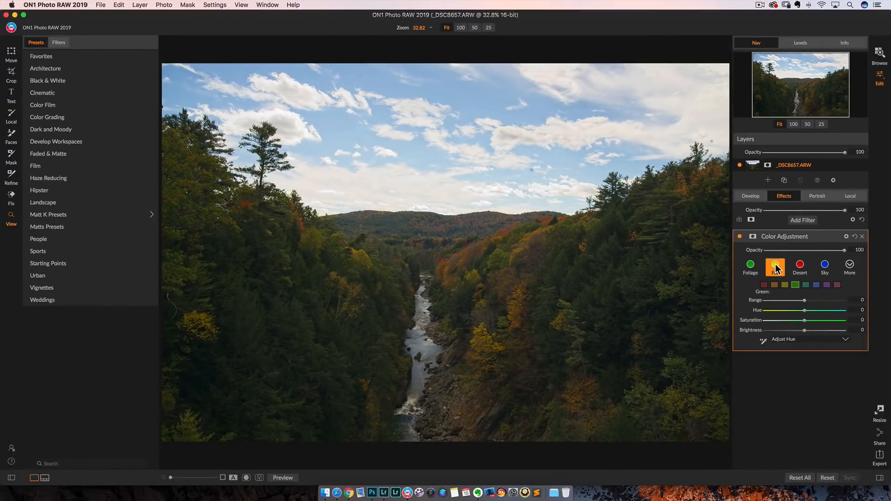
- Apply the Fall colour adjustment style and shift the red and orange hues
{"action": "left_click", "coordinate": [774, 264]}
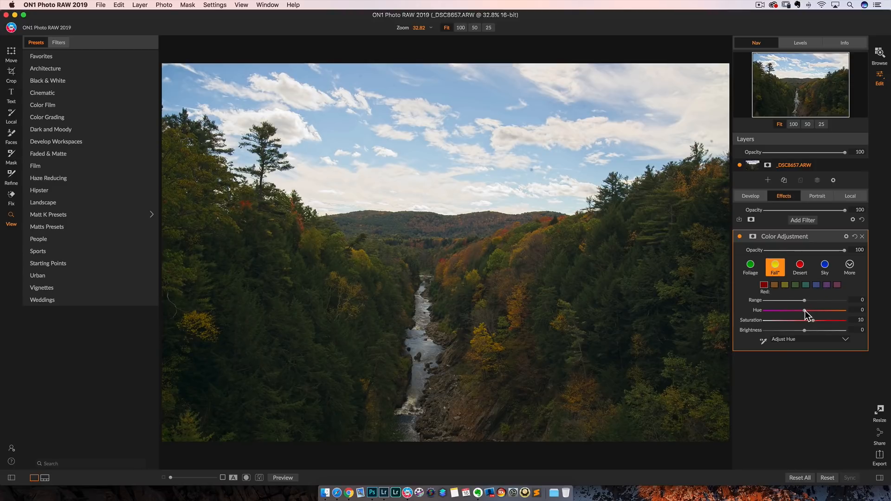
{"action": "left_click_drag", "start_coordinate": [805, 310], "coordinate": [798, 310]}
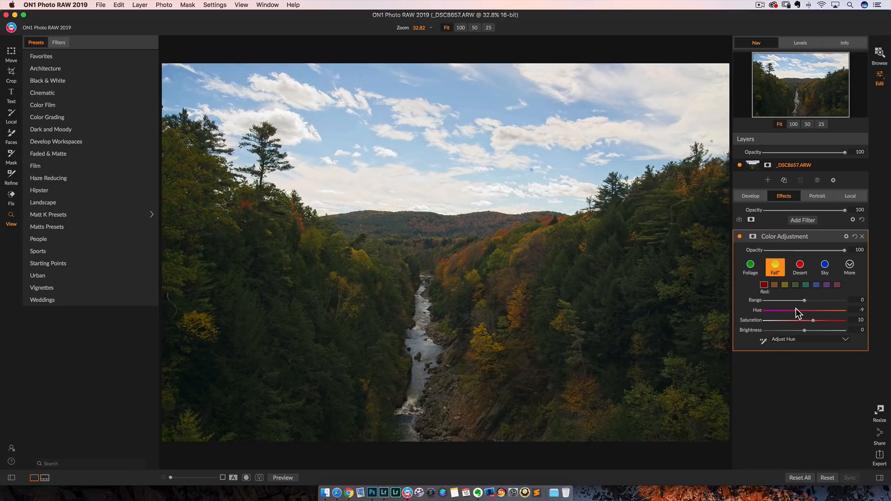
{"action": "left_click", "coordinate": [774, 285]}
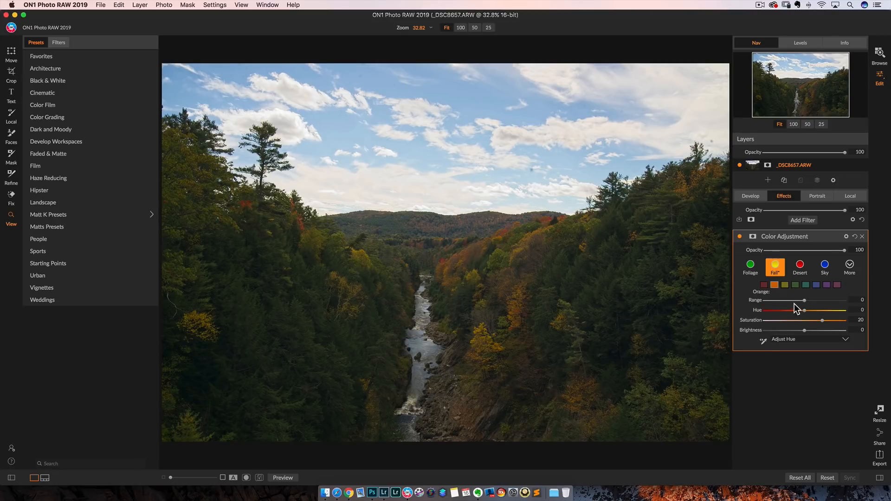
{"action": "left_click_drag", "start_coordinate": [805, 310], "coordinate": [794, 311]}
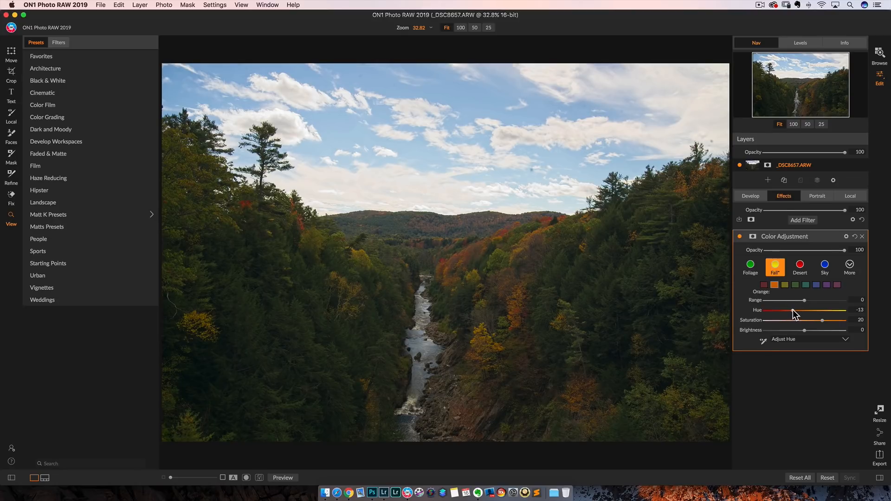
{"action": "mouse_move", "coordinate": [806, 330]}
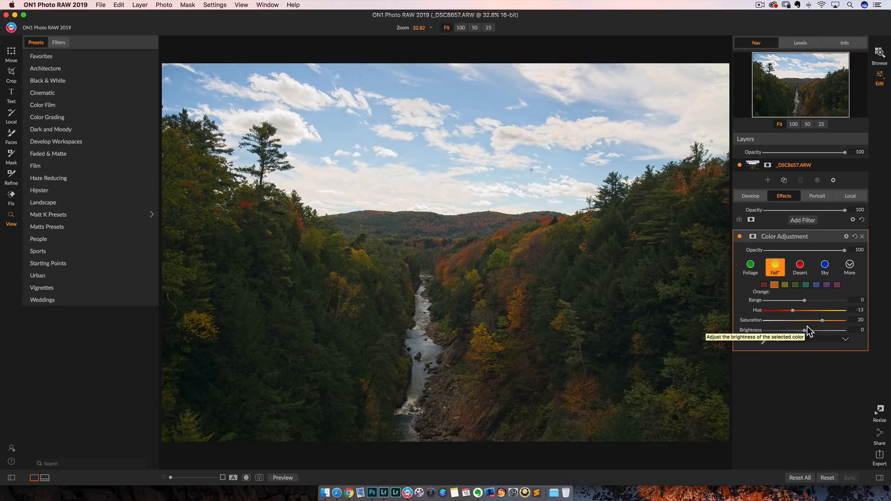
- Shift yellow hue to about -24, raise yellow saturation and darken yellows slightly
{"action": "left_click_drag", "start_coordinate": [830, 329], "coordinate": [807, 329]}
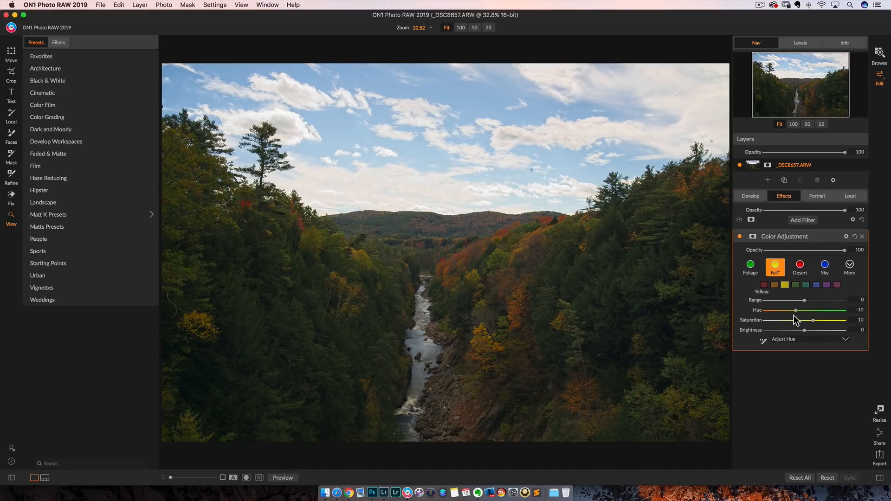
{"action": "left_click_drag", "start_coordinate": [795, 310], "coordinate": [758, 310]}
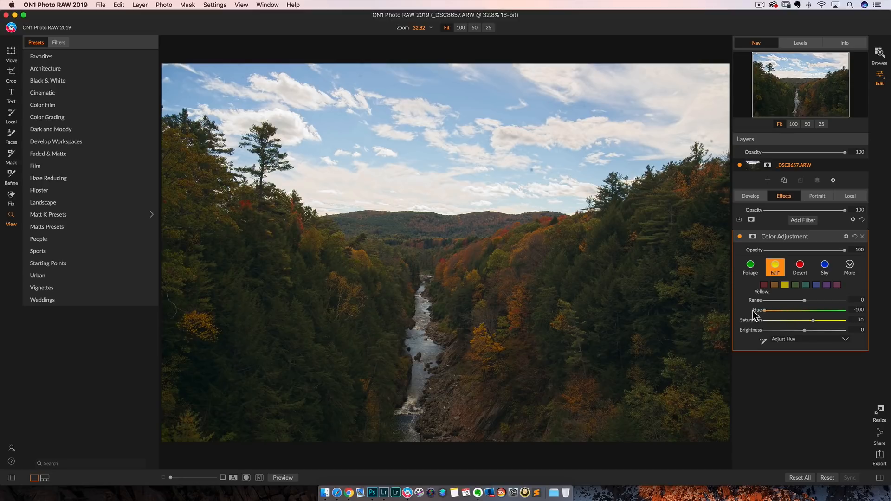
{"action": "left_click_drag", "start_coordinate": [758, 309], "coordinate": [786, 310]}
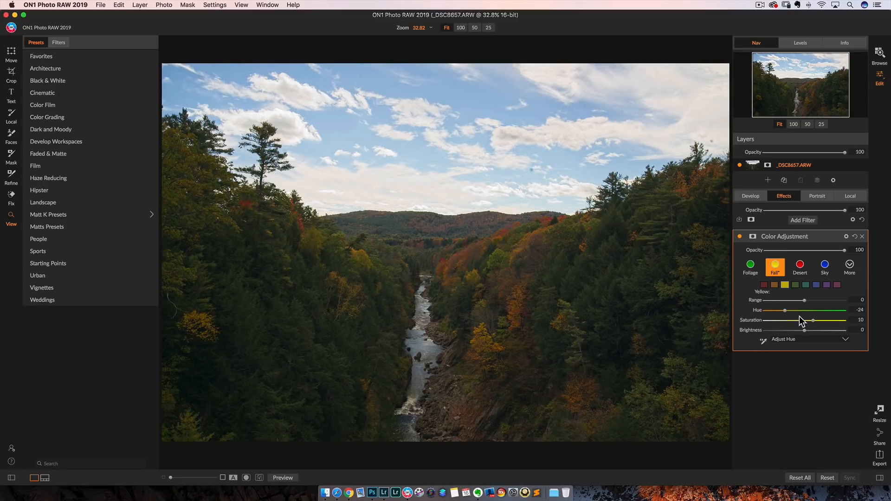
{"action": "left_click_drag", "start_coordinate": [813, 320], "coordinate": [803, 319]}
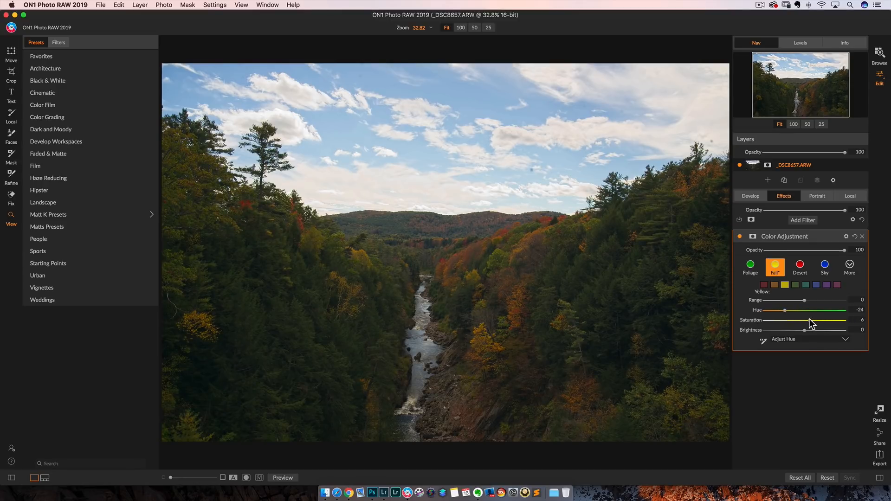
{"action": "left_click_drag", "start_coordinate": [825, 330], "coordinate": [795, 330]}
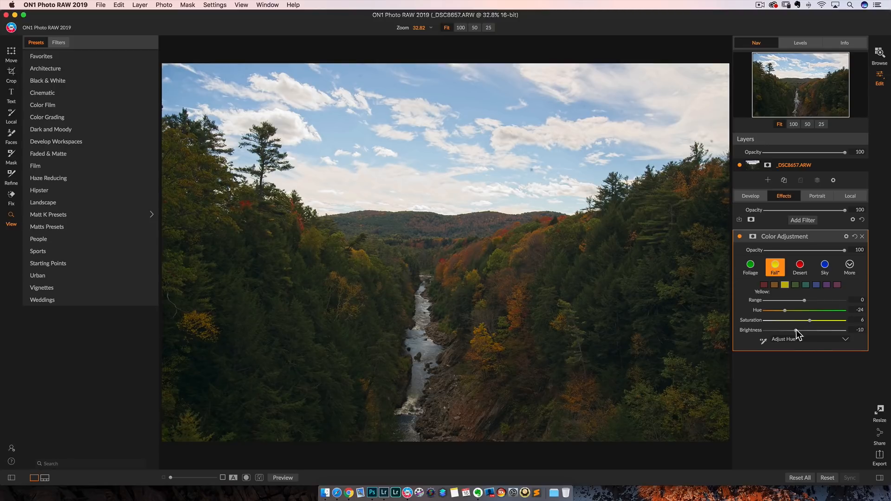
{"action": "left_click_drag", "start_coordinate": [796, 335], "coordinate": [813, 331]}
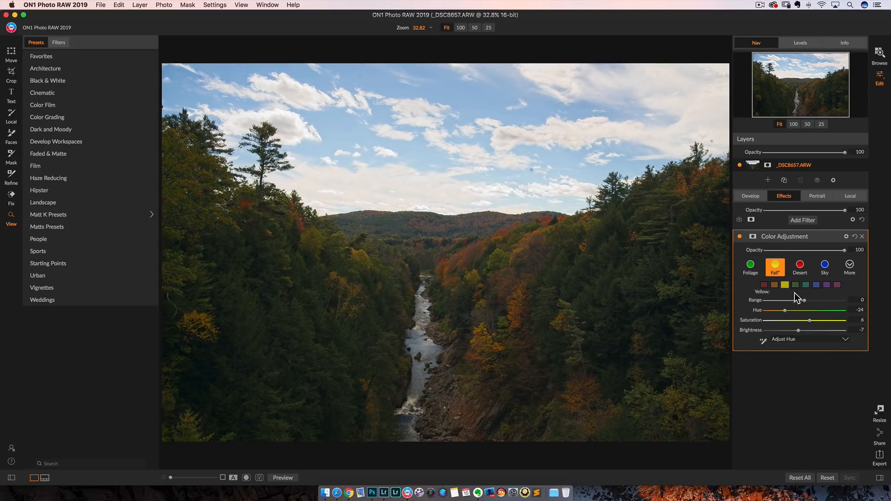
- Shift and slightly darken the greens, then boost the orange saturation
{"action": "left_click", "coordinate": [795, 285]}
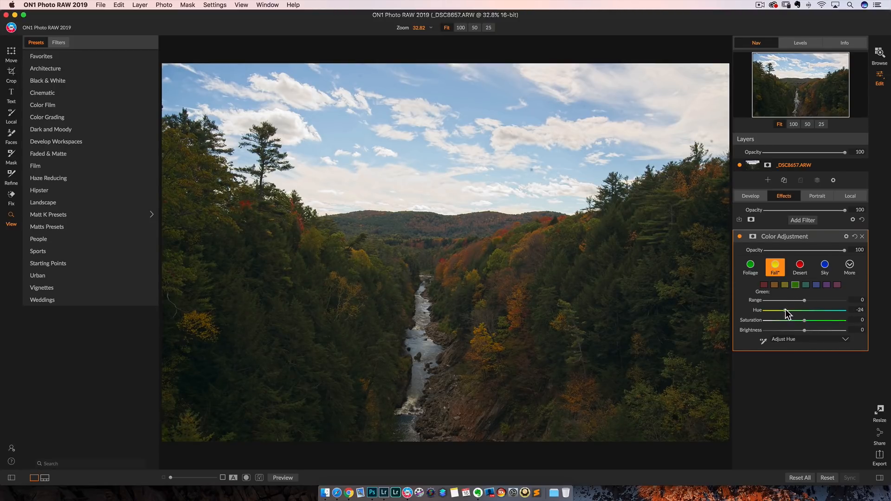
{"action": "left_click_drag", "start_coordinate": [781, 309], "coordinate": [790, 310]}
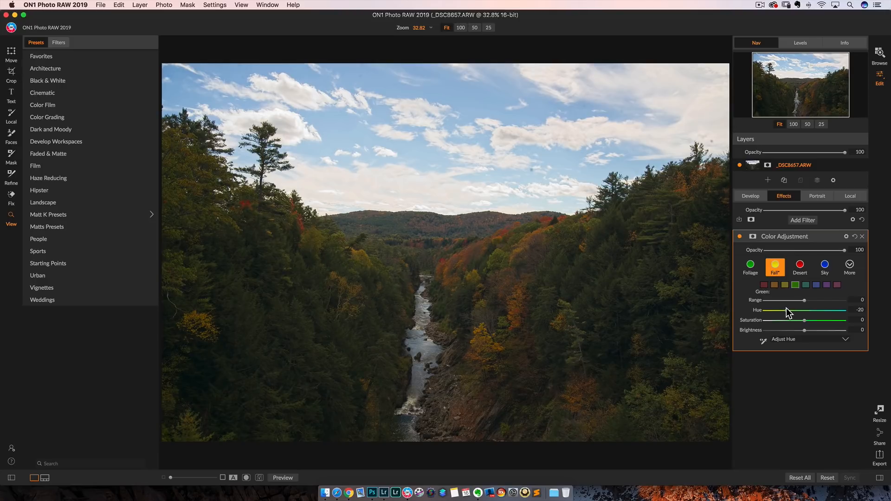
{"action": "mouse_move", "coordinate": [810, 334]}
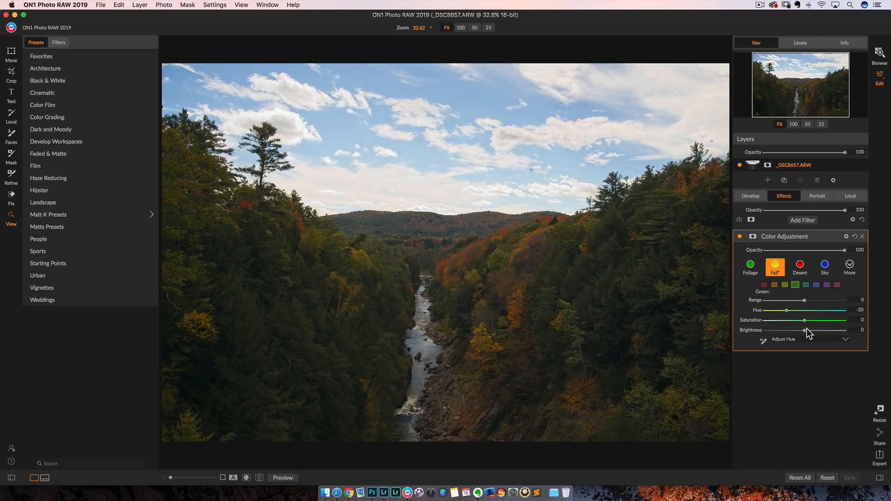
{"action": "left_click_drag", "start_coordinate": [804, 335], "coordinate": [802, 335]}
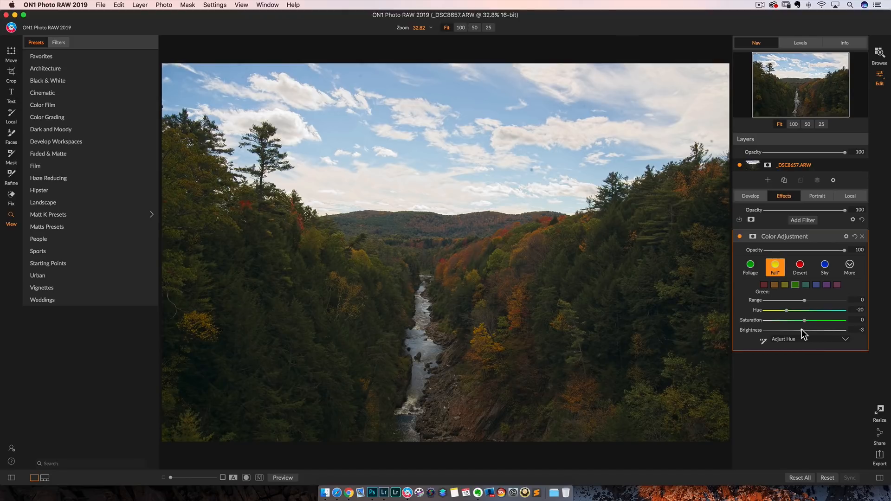
{"action": "left_click", "coordinate": [776, 285]}
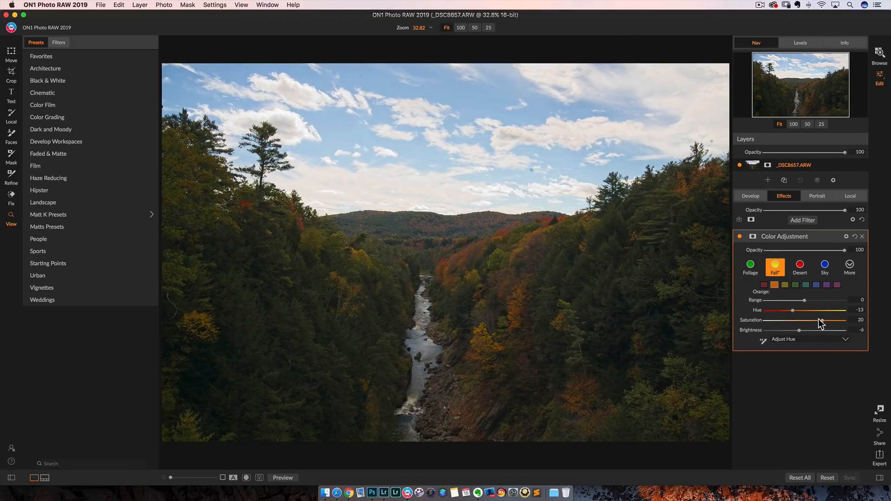
{"action": "left_click_drag", "start_coordinate": [801, 320], "coordinate": [810, 320]}
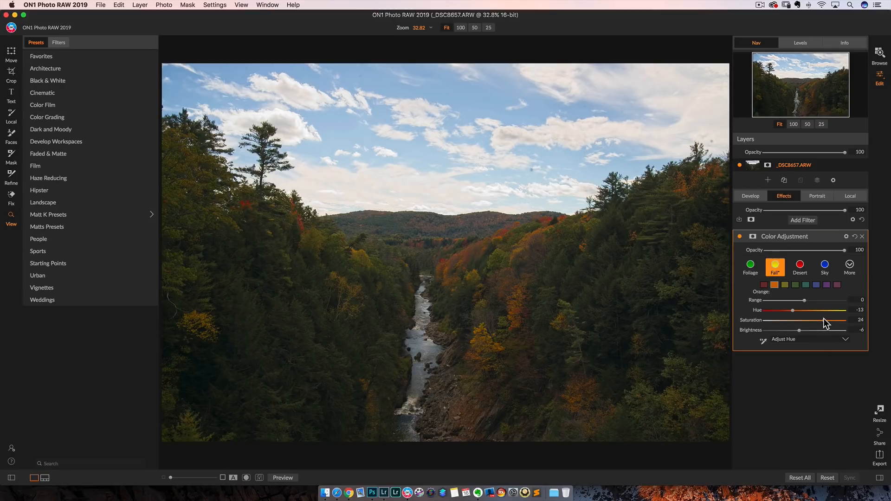
{"action": "mouse_move", "coordinate": [743, 240]}
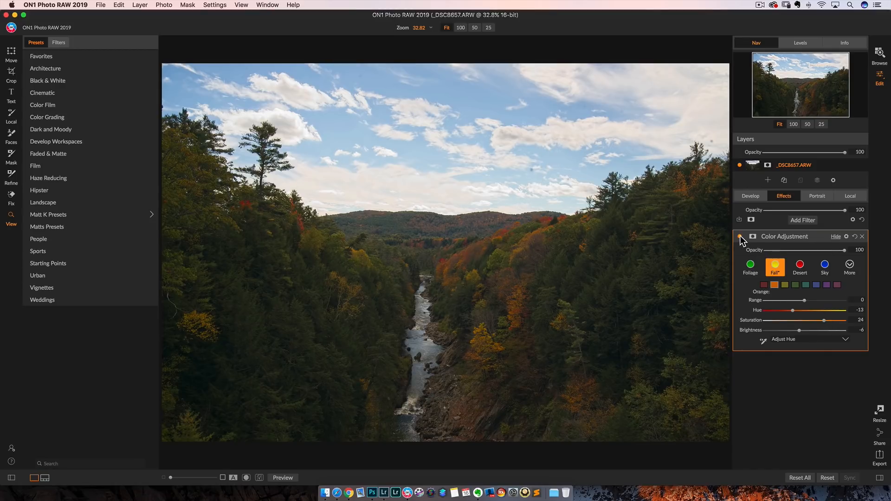
- Collapse Color Adjustment, toggle it off and on to compare, and bring up the filter list
{"action": "left_click", "coordinate": [740, 236]}
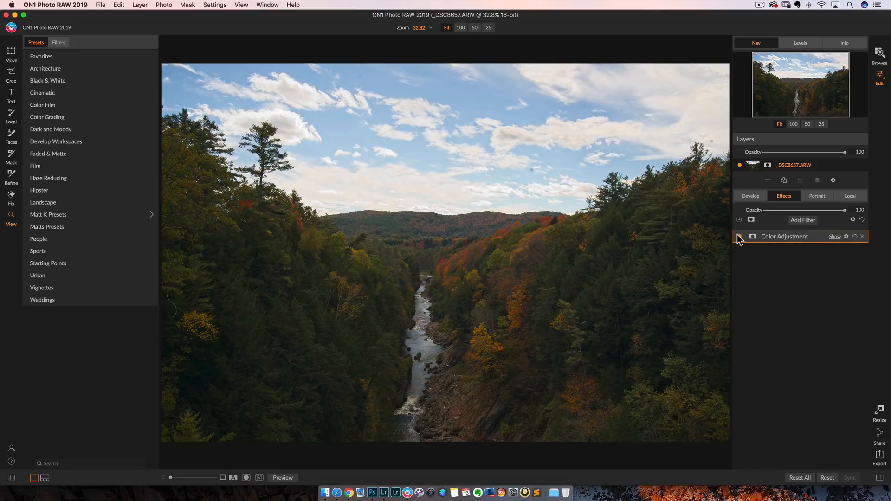
{"action": "left_click", "coordinate": [741, 237]}
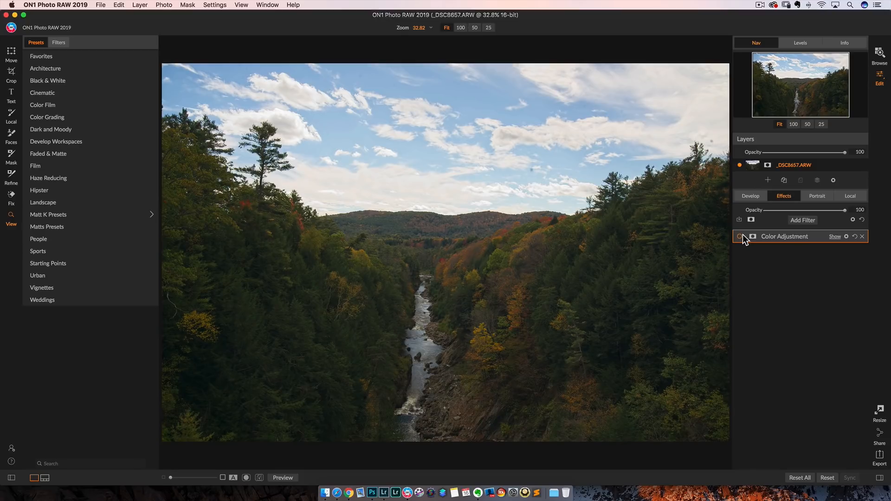
{"action": "left_click", "coordinate": [740, 237]}
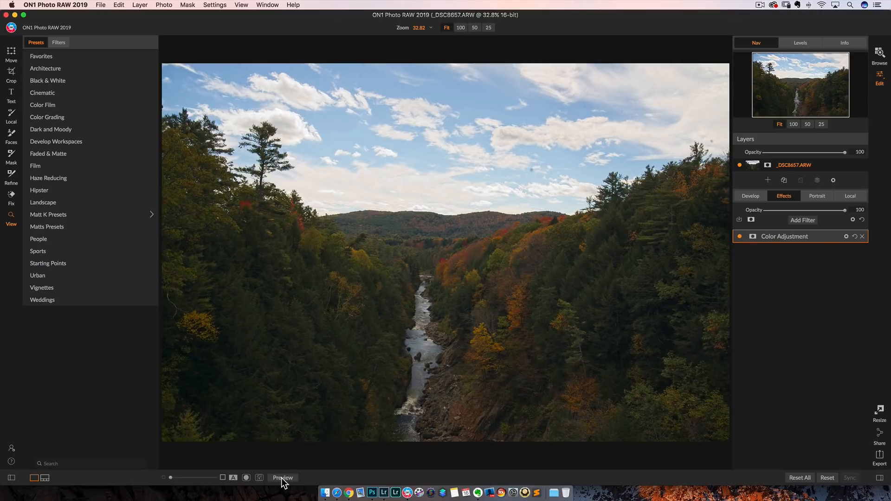
{"action": "mouse_move", "coordinate": [287, 469]}
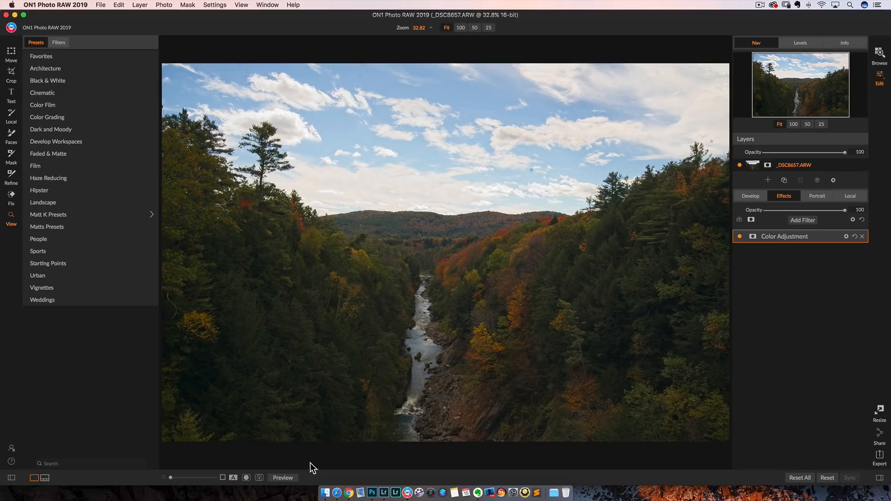
{"action": "mouse_move", "coordinate": [822, 236]}
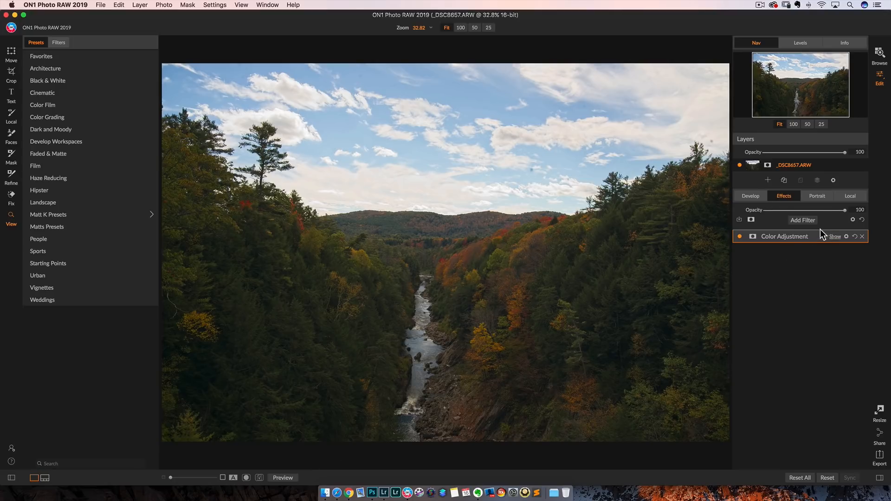
{"action": "left_click", "coordinate": [803, 220]}
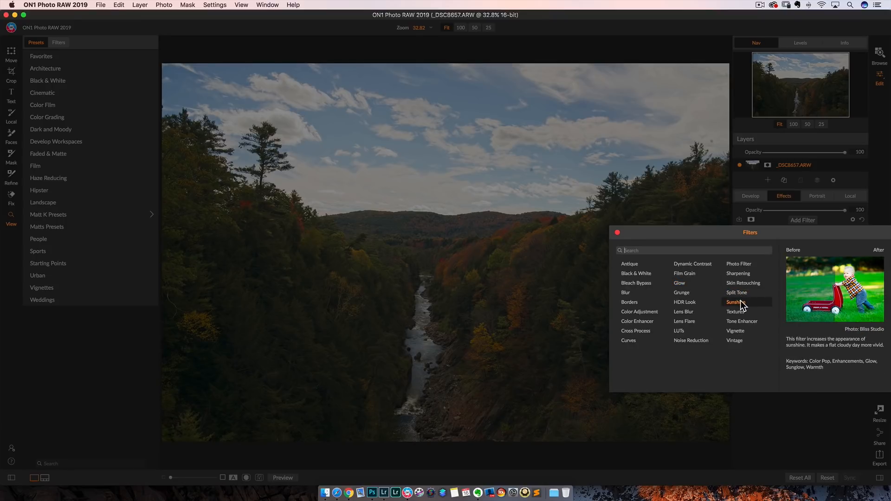
{"action": "mouse_move", "coordinate": [742, 306]}
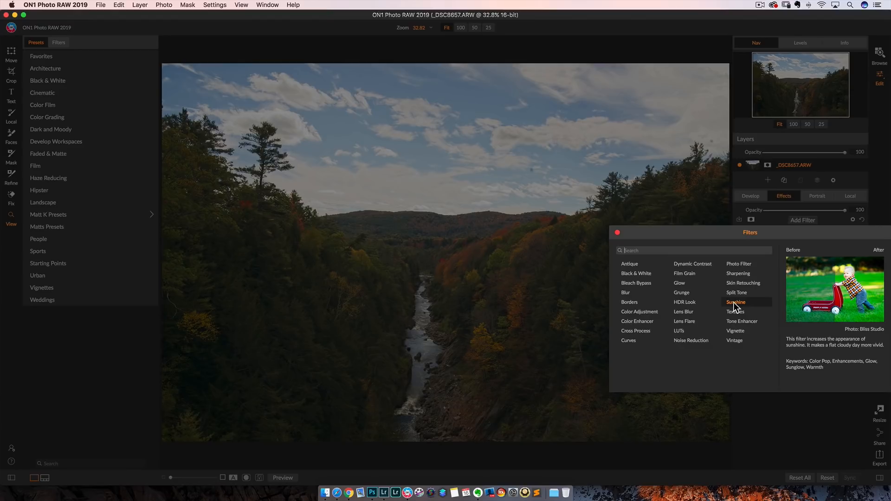
- Add a Sunshine filter with Warmth 11, Saturation 2 and Glow 16
{"action": "left_click", "coordinate": [735, 302]}
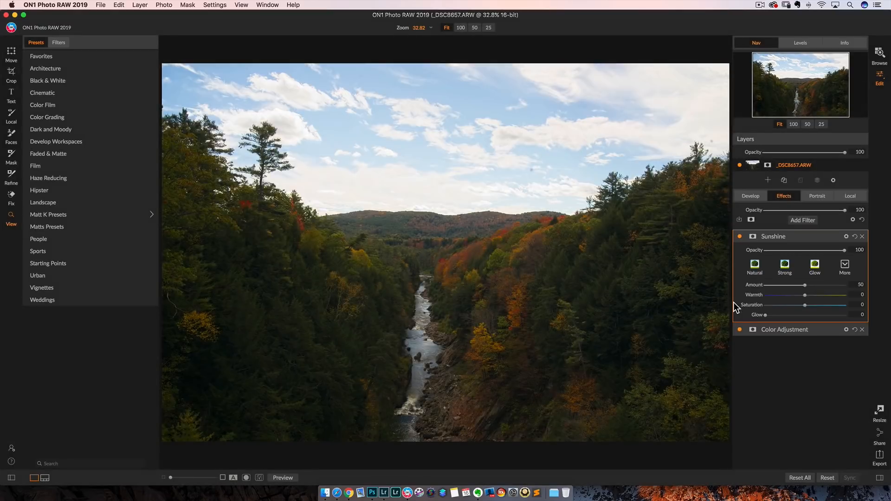
{"action": "left_click_drag", "start_coordinate": [804, 295], "coordinate": [817, 294]}
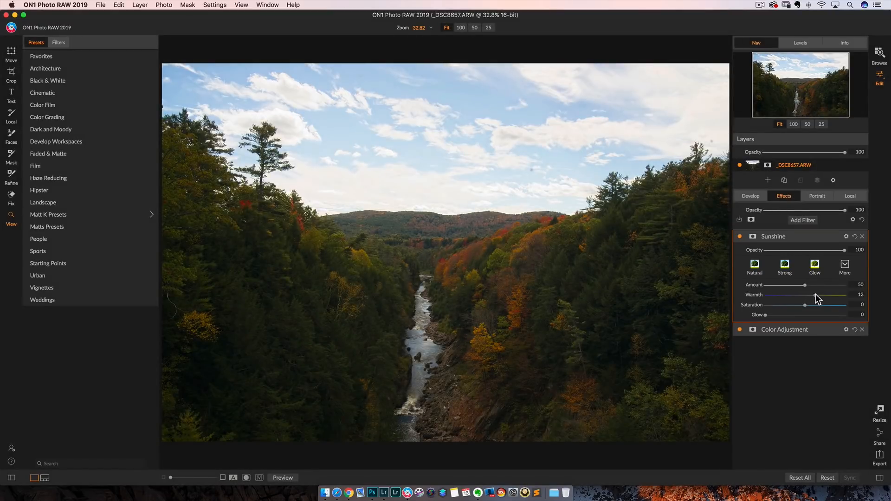
{"action": "left_click_drag", "start_coordinate": [818, 294], "coordinate": [813, 294]}
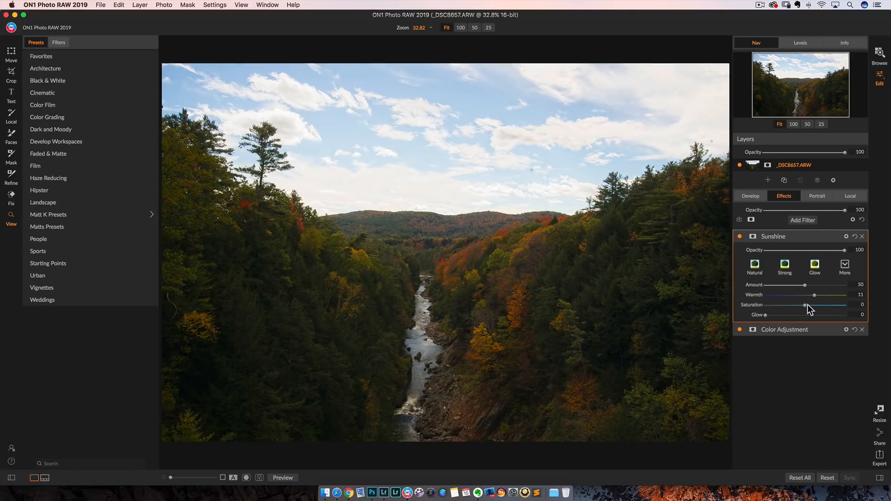
{"action": "left_click_drag", "start_coordinate": [803, 304], "coordinate": [807, 305]}
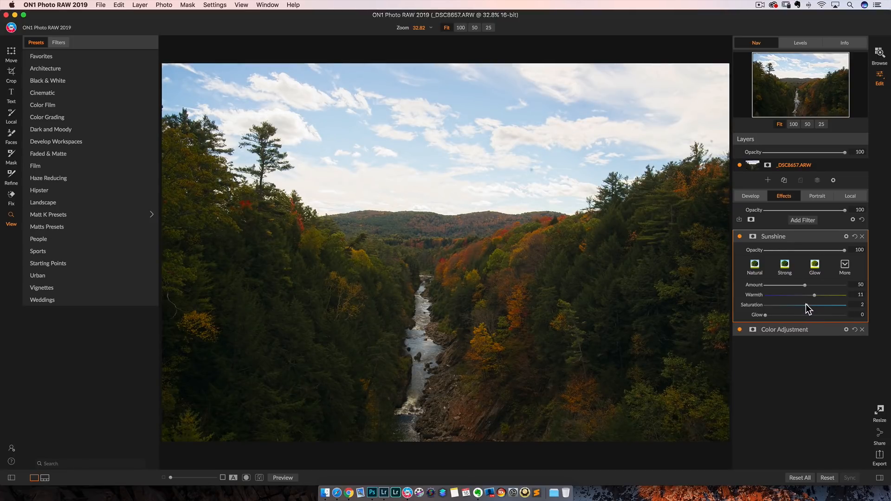
{"action": "left_click_drag", "start_coordinate": [761, 314], "coordinate": [807, 314]}
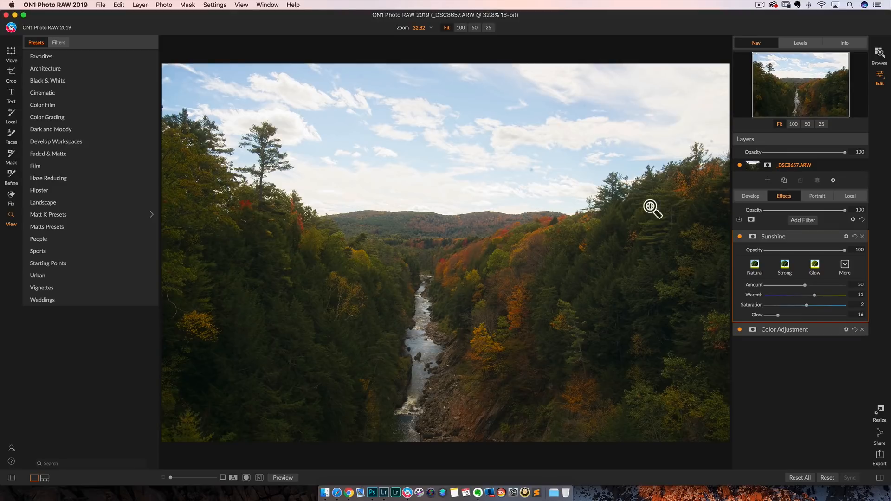
{"action": "mouse_move", "coordinate": [827, 206]}
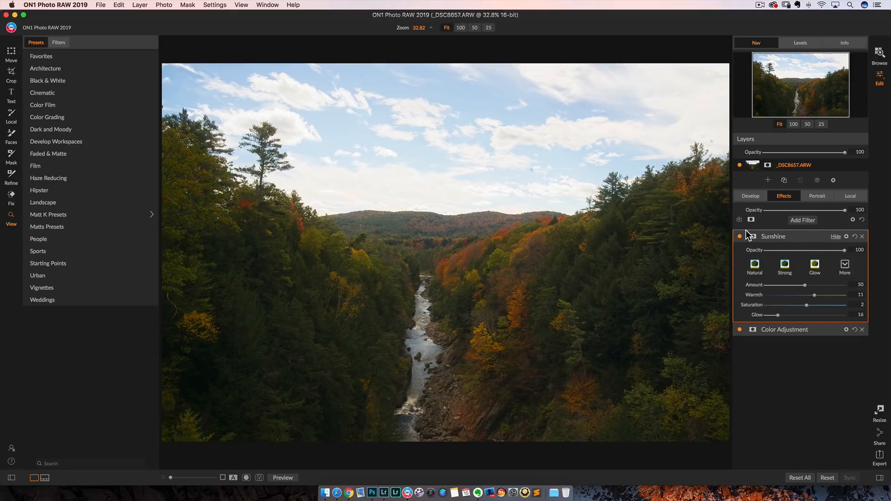
- Mask the Sunshine effect off the lower forest and toggle it off and on to compare
{"action": "left_click", "coordinate": [752, 237]}
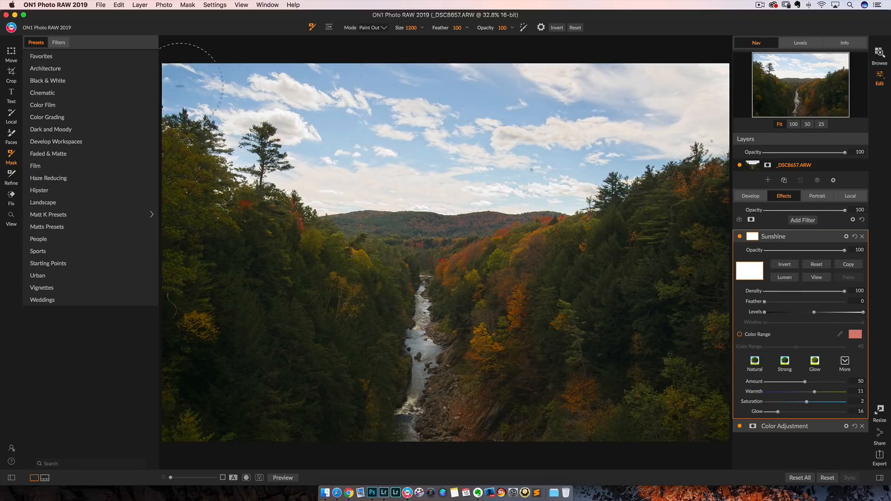
{"action": "mouse_move", "coordinate": [469, 172]}
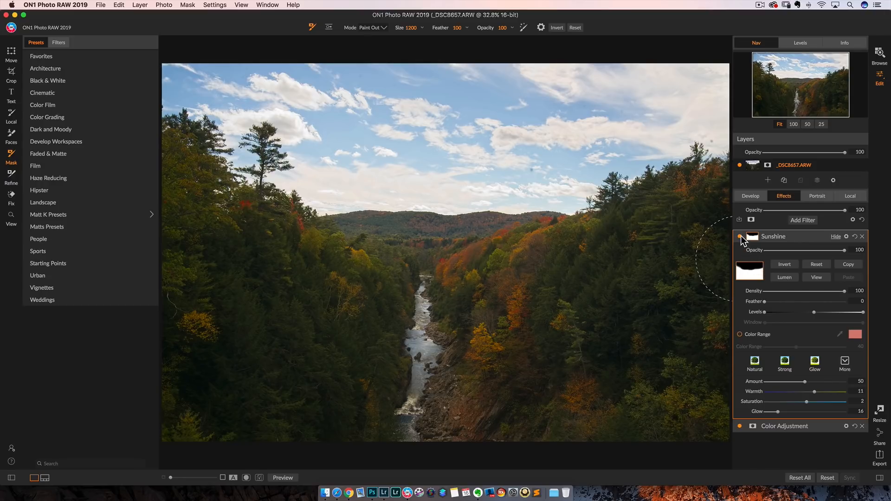
{"action": "left_click", "coordinate": [739, 237]}
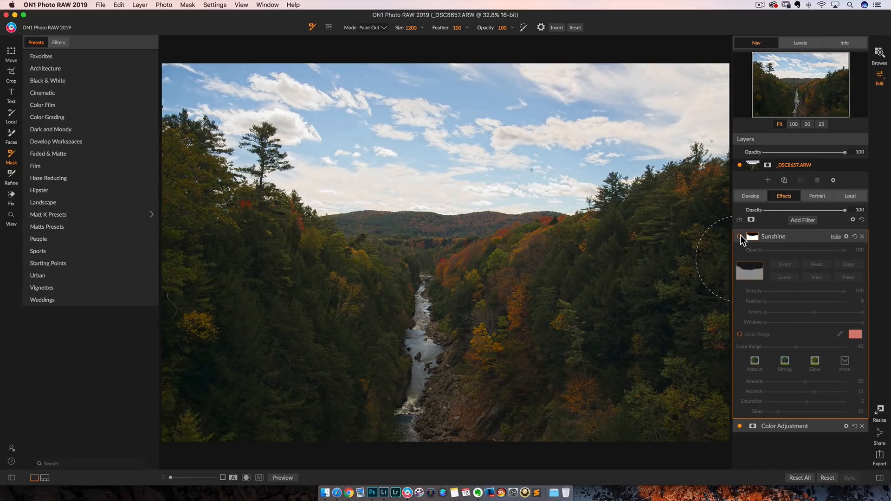
{"action": "left_click", "coordinate": [740, 236]}
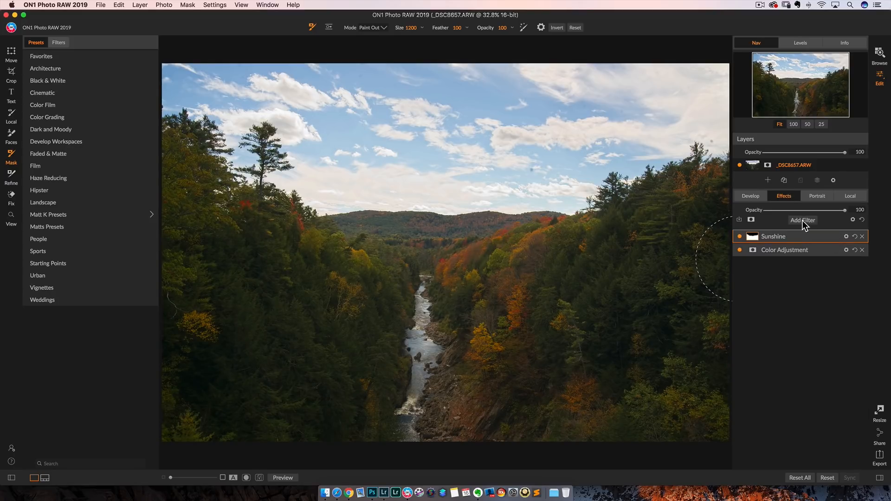
- Add a Big Softy vignette with Brightness -48 and Size 12, then return to Develop
{"action": "left_click", "coordinate": [802, 221]}
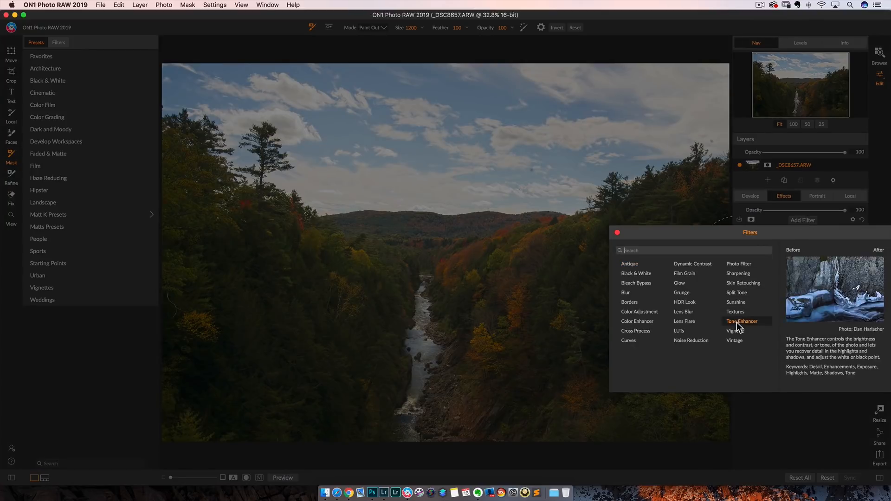
{"action": "left_click", "coordinate": [734, 331]}
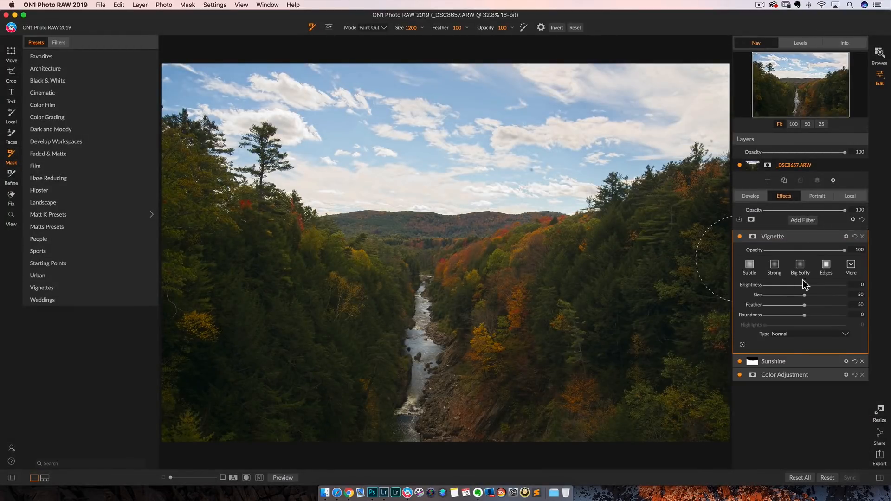
{"action": "left_click", "coordinate": [800, 268]}
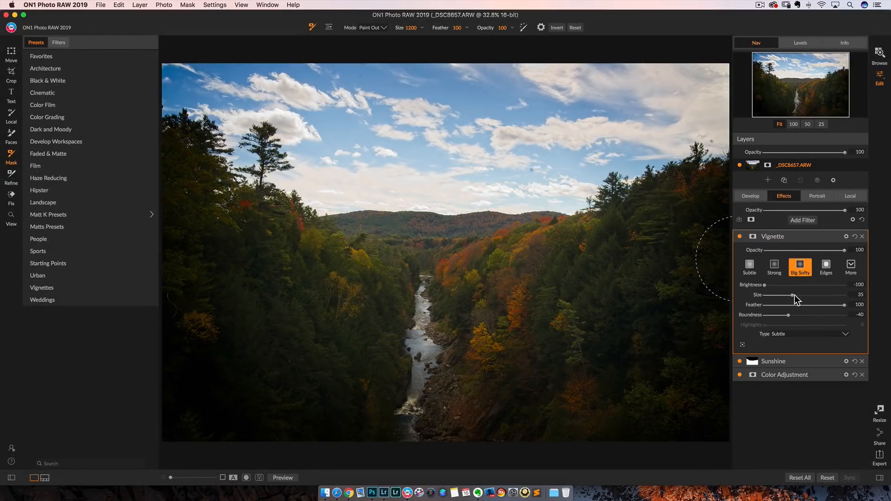
{"action": "left_click_drag", "start_coordinate": [761, 284], "coordinate": [789, 284]}
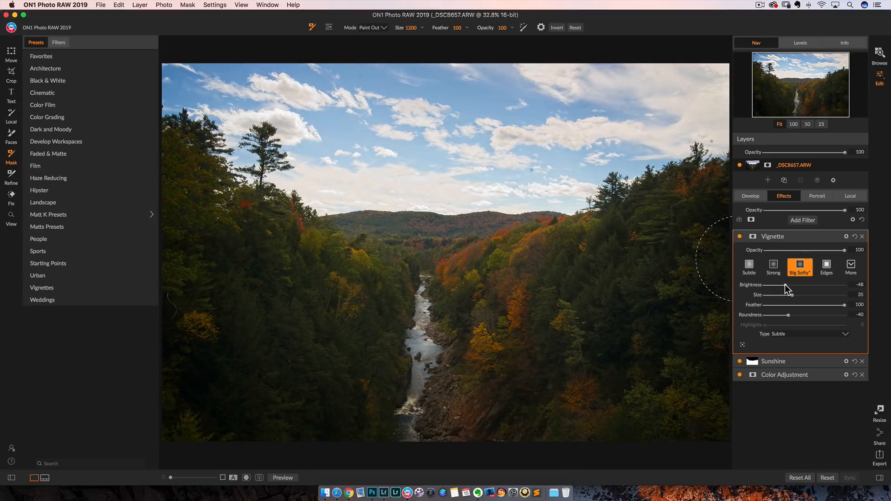
{"action": "left_click_drag", "start_coordinate": [790, 294], "coordinate": [774, 294]}
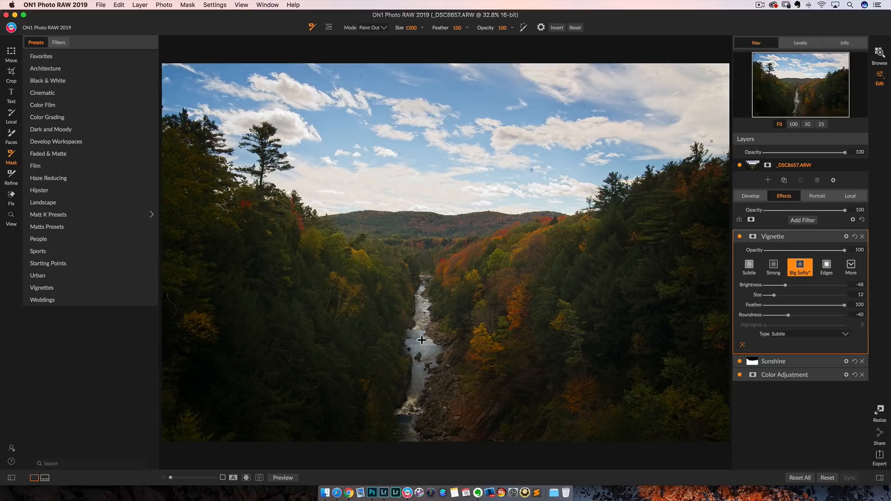
{"action": "mouse_move", "coordinate": [413, 337]}
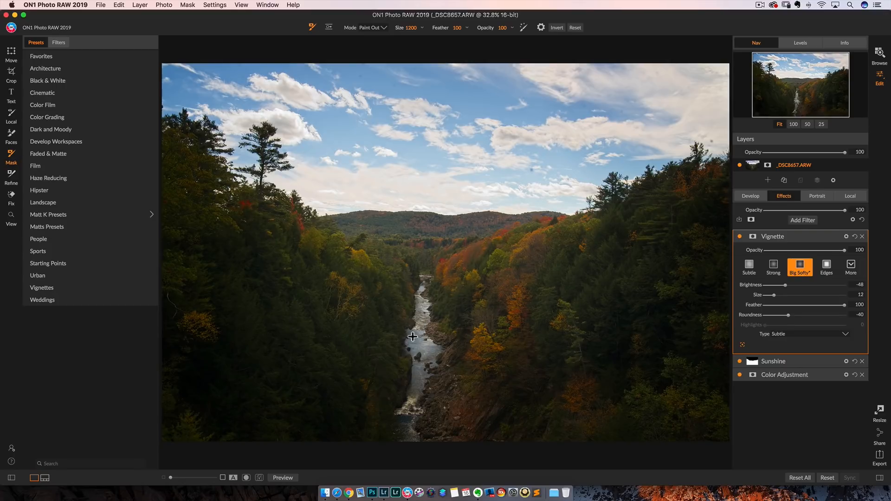
{"action": "mouse_move", "coordinate": [493, 79]}
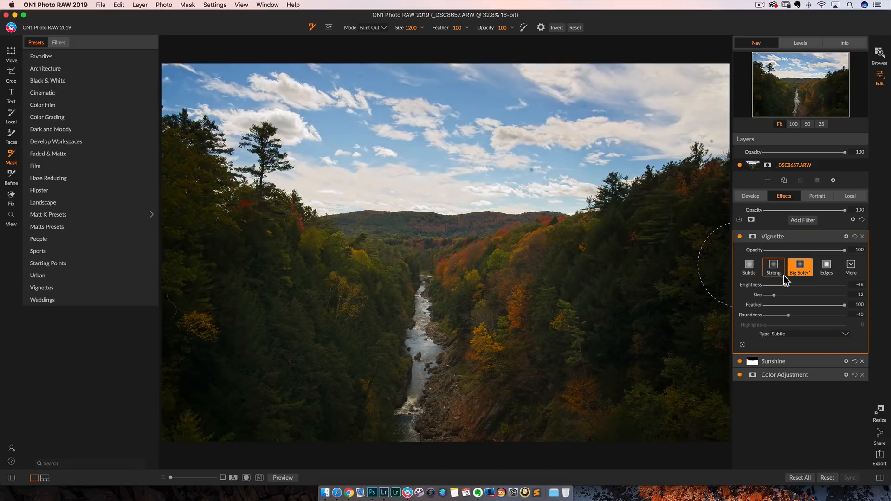
{"action": "left_click", "coordinate": [800, 267]}
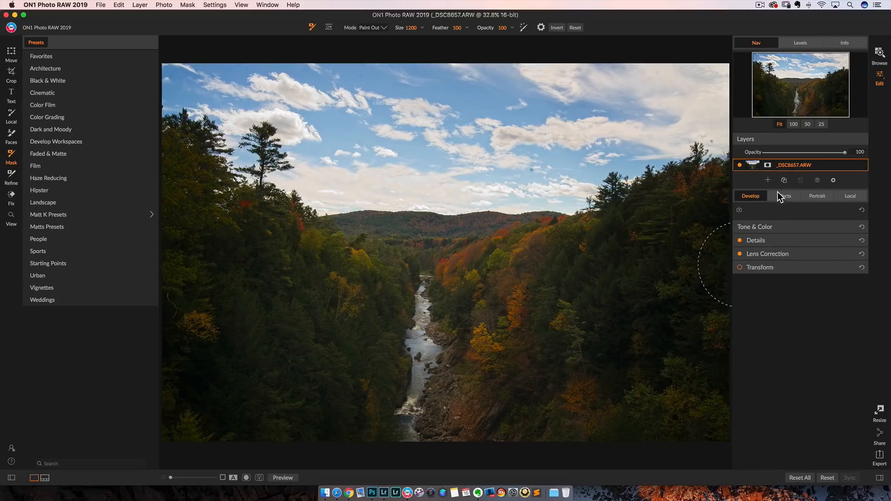
- Switch from the Effects filters to the Local adjustments panel for the gorge photo
{"action": "left_click", "coordinate": [783, 195]}
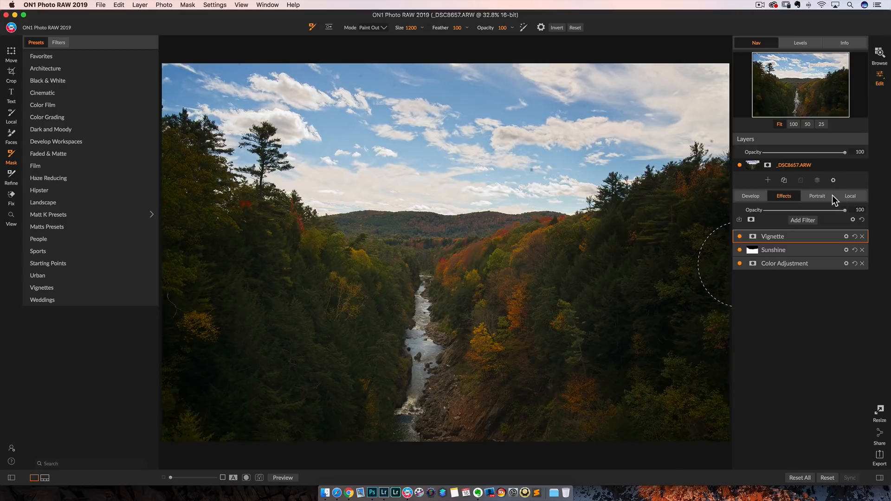
{"action": "mouse_move", "coordinate": [852, 199]}
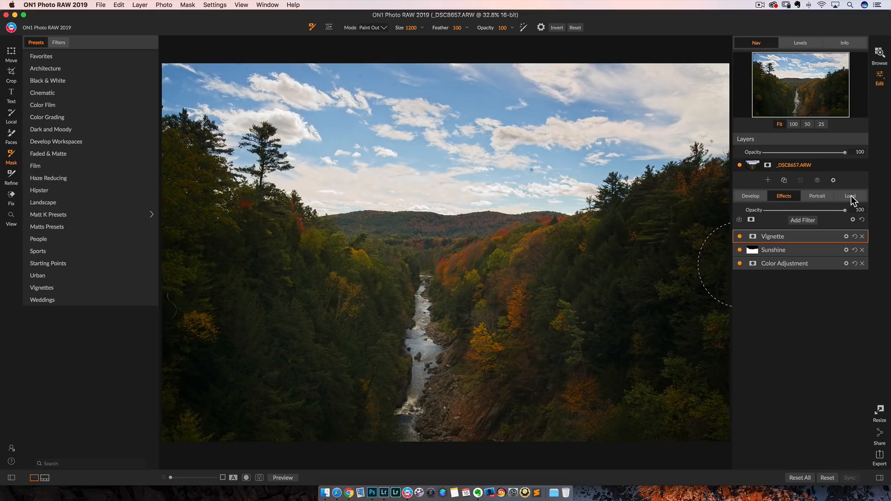
{"action": "left_click", "coordinate": [851, 196]}
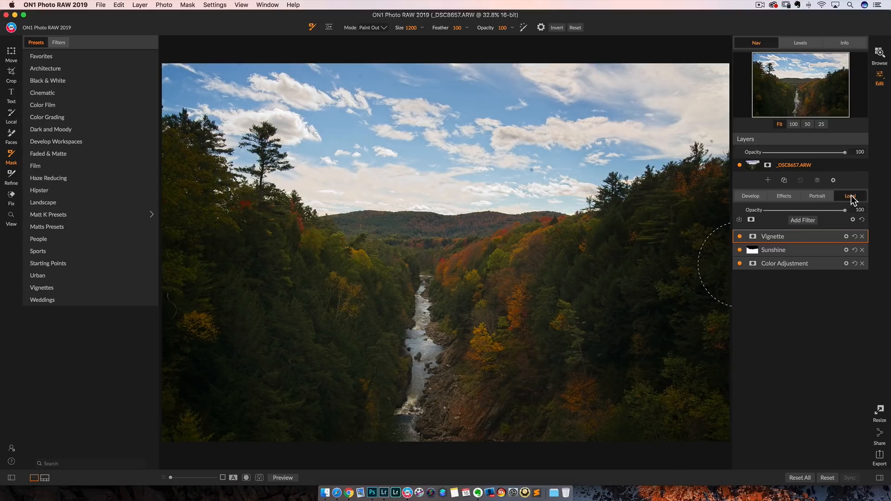
{"action": "left_click", "coordinate": [850, 195]}
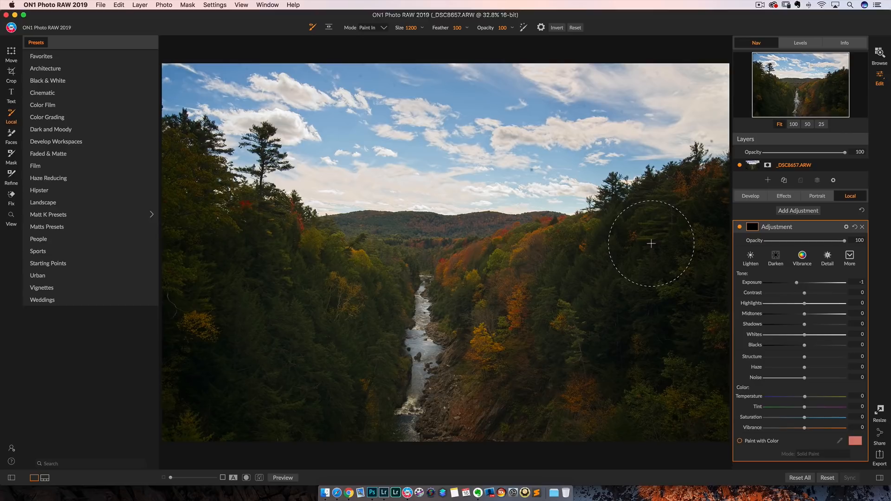
{"action": "mouse_move", "coordinate": [595, 299]}
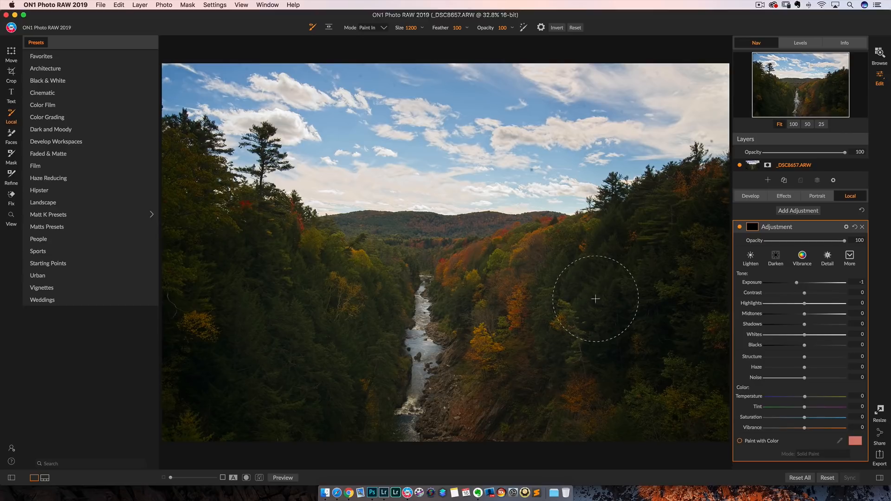
{"action": "mouse_move", "coordinate": [798, 287]}
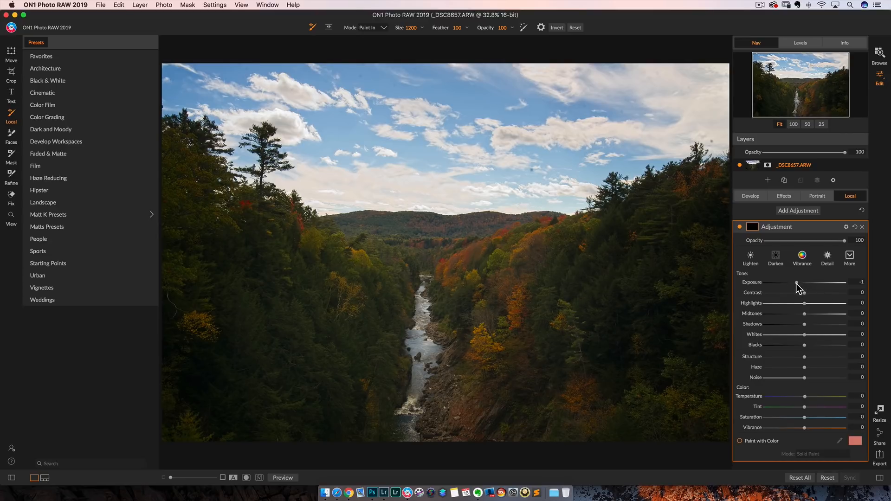
- Brush exposure +0.55 with structure 9 over the dark forested slopes
{"action": "left_click_drag", "start_coordinate": [800, 282], "coordinate": [818, 282]}
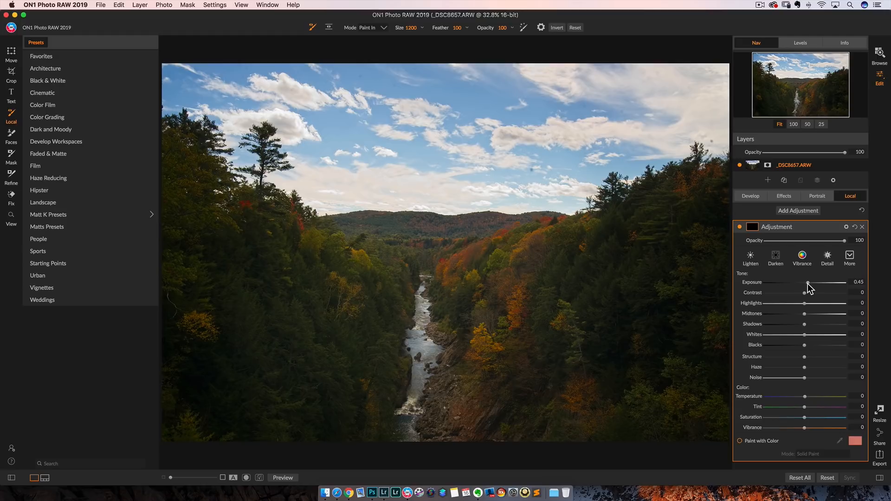
{"action": "left_click_drag", "start_coordinate": [804, 287], "coordinate": [811, 287]}
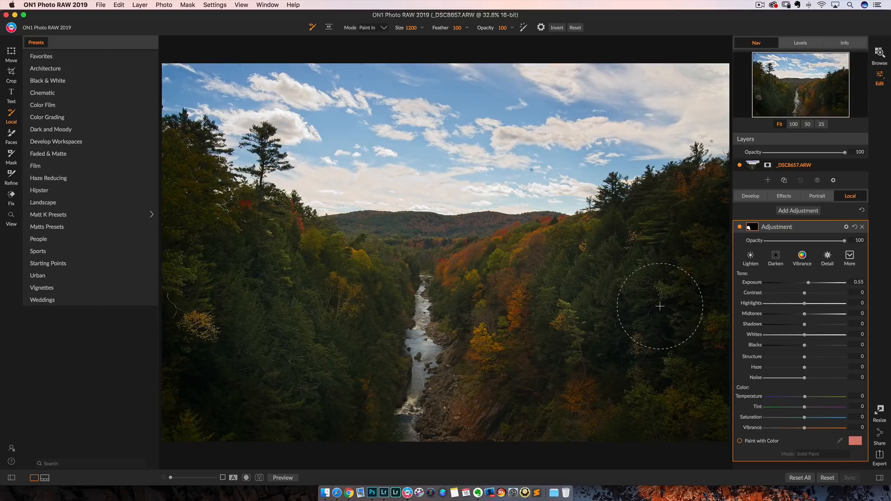
{"action": "left_click_drag", "start_coordinate": [660, 307], "coordinate": [588, 381]}
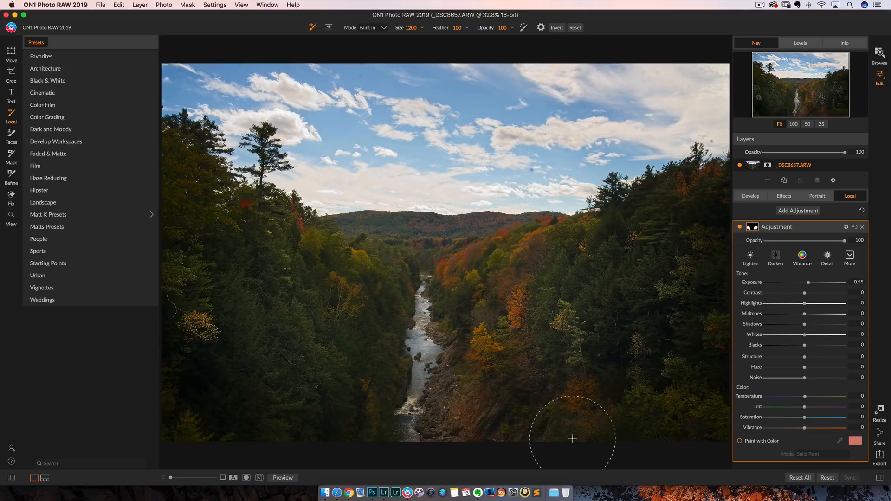
{"action": "mouse_move", "coordinate": [527, 311]}
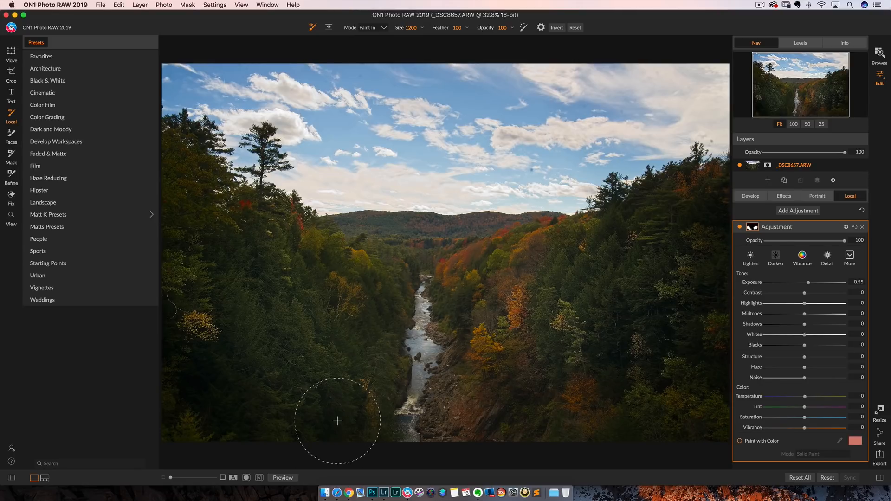
{"action": "mouse_move", "coordinate": [555, 342]}
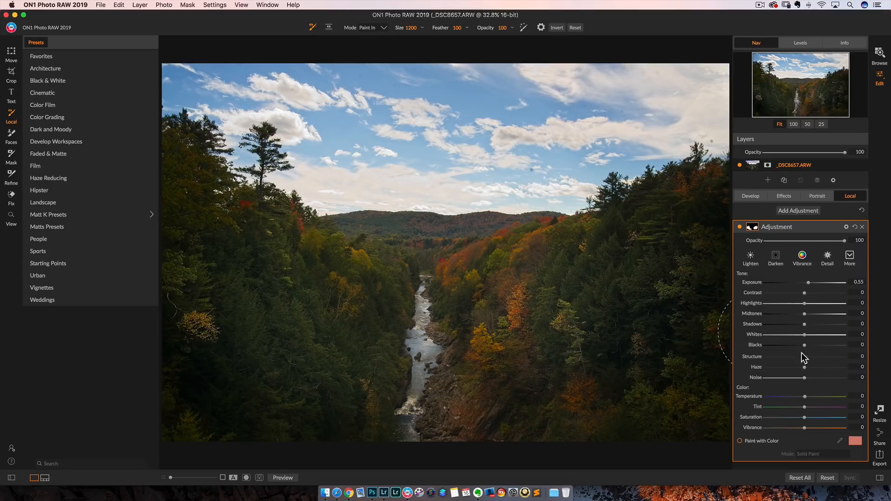
{"action": "left_click_drag", "start_coordinate": [804, 362], "coordinate": [810, 362]}
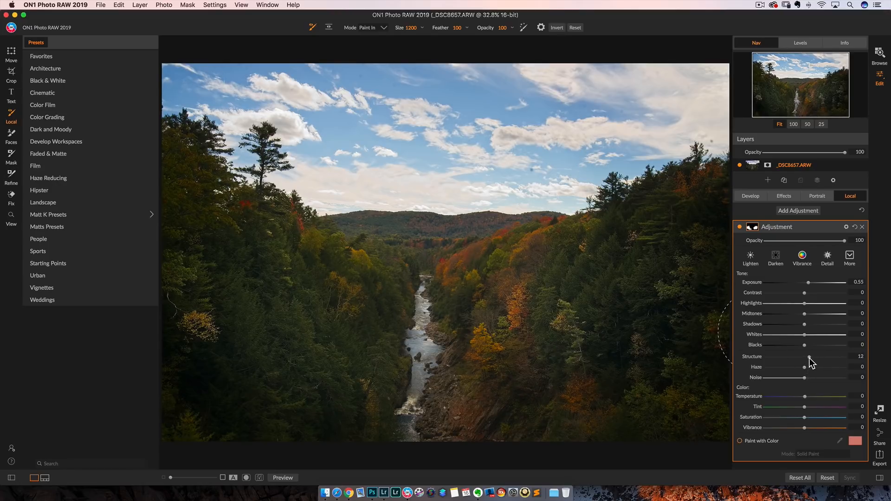
{"action": "left_click_drag", "start_coordinate": [811, 359], "coordinate": [808, 359]}
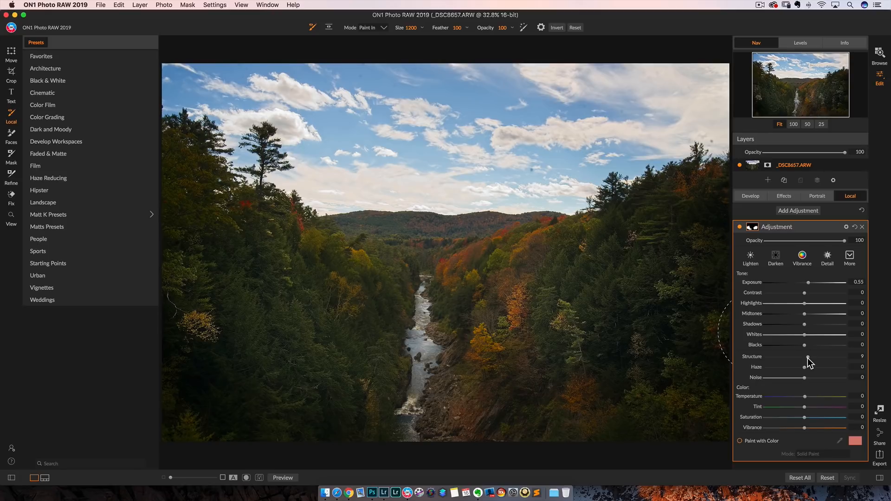
{"action": "mouse_move", "coordinate": [773, 333]}
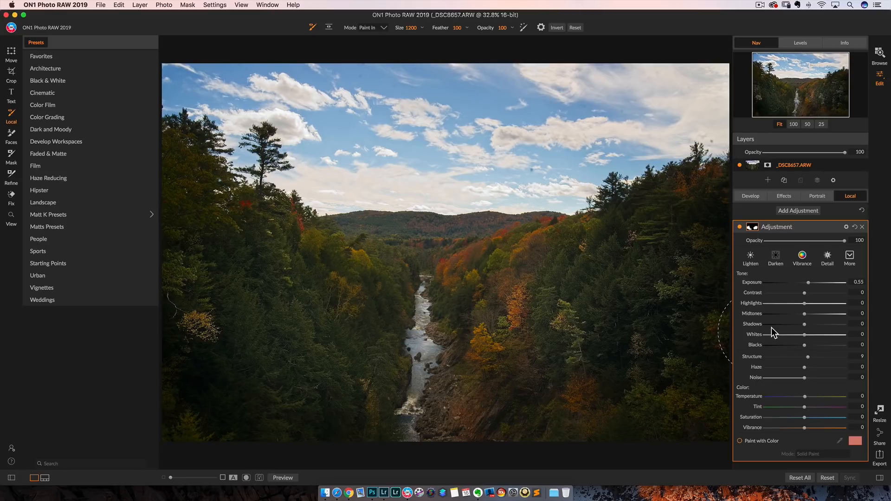
{"action": "mouse_move", "coordinate": [818, 225]}
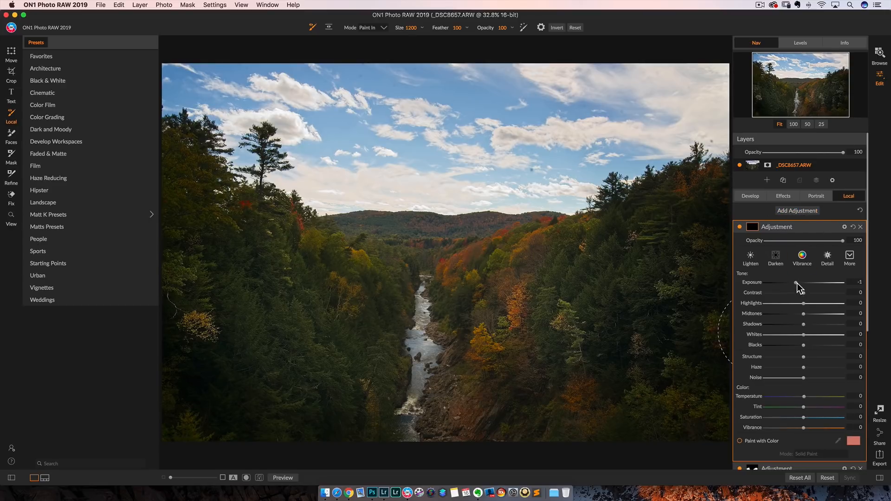
{"action": "mouse_move", "coordinate": [496, 41]}
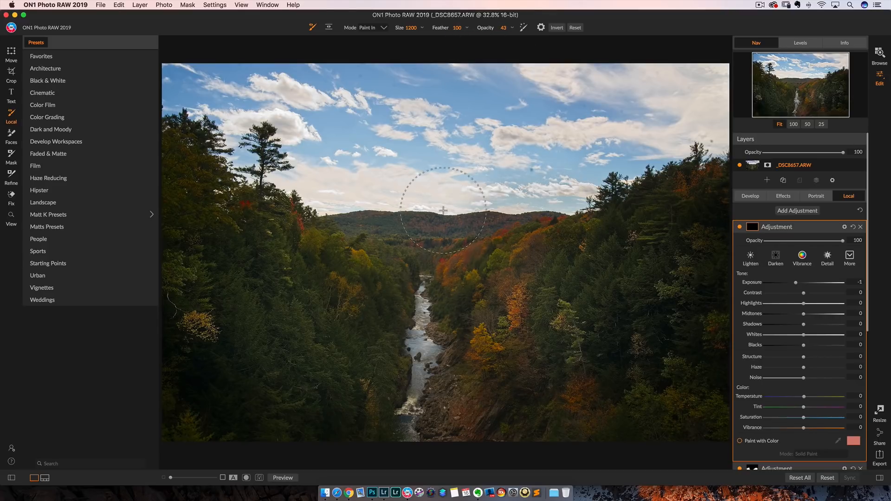
- Paint the exposure -1 darkening over the sky and left horizon at partial opacity
{"action": "left_click_drag", "start_coordinate": [443, 211], "coordinate": [332, 210]}
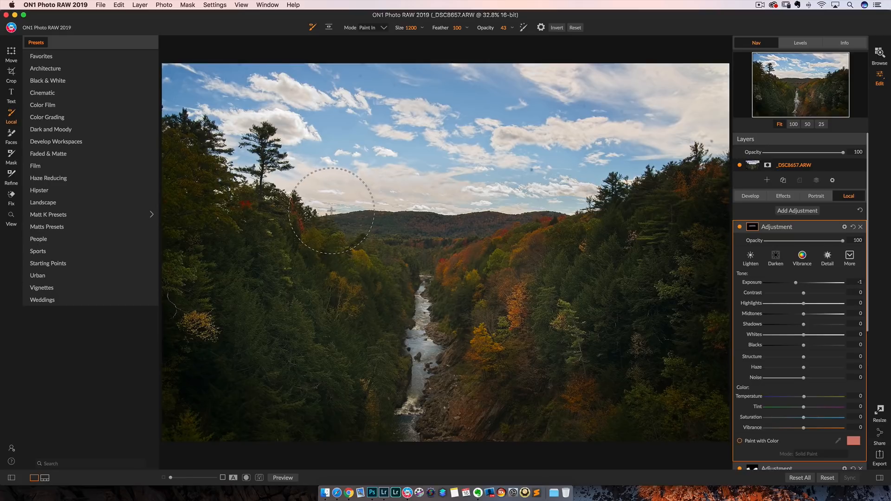
{"action": "left_click_drag", "start_coordinate": [333, 211], "coordinate": [585, 259]}
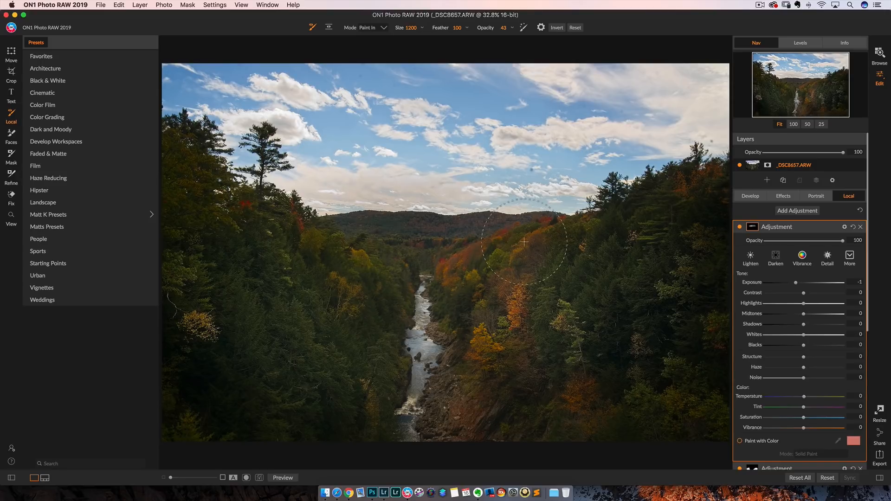
{"action": "mouse_move", "coordinate": [520, 231]}
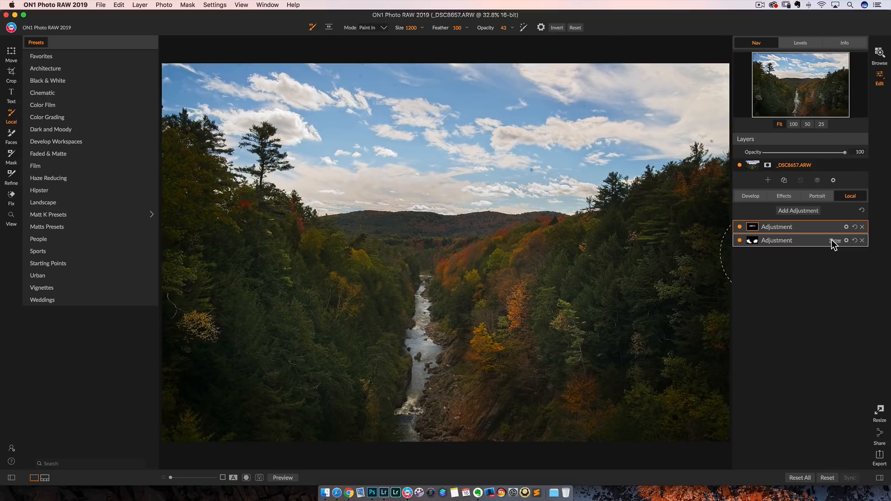
{"action": "mouse_move", "coordinate": [834, 245]}
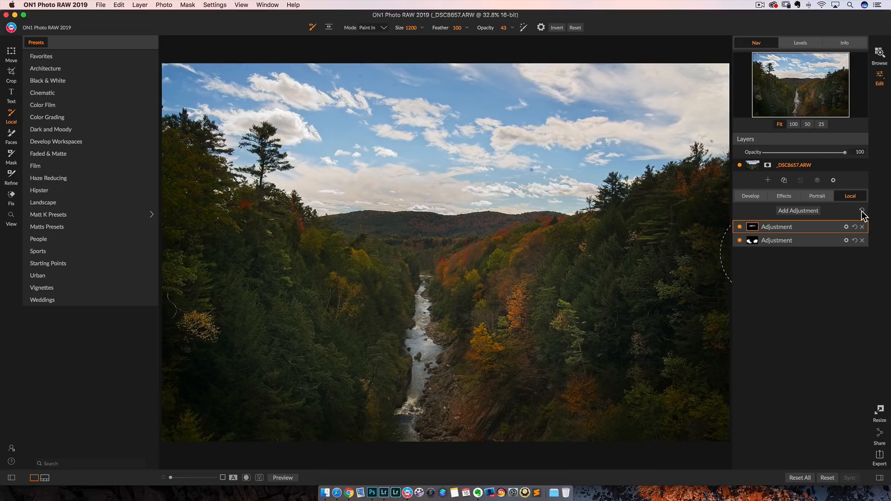
{"action": "mouse_move", "coordinate": [860, 218]}
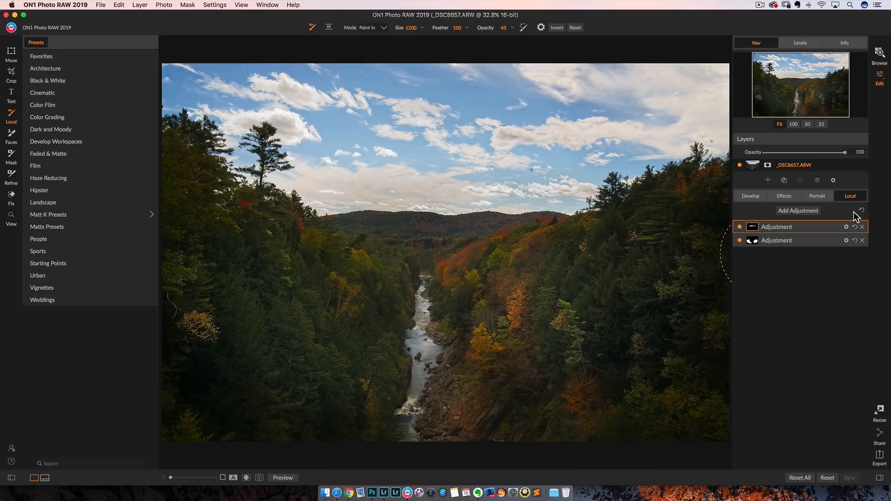
{"action": "mouse_move", "coordinate": [862, 211]}
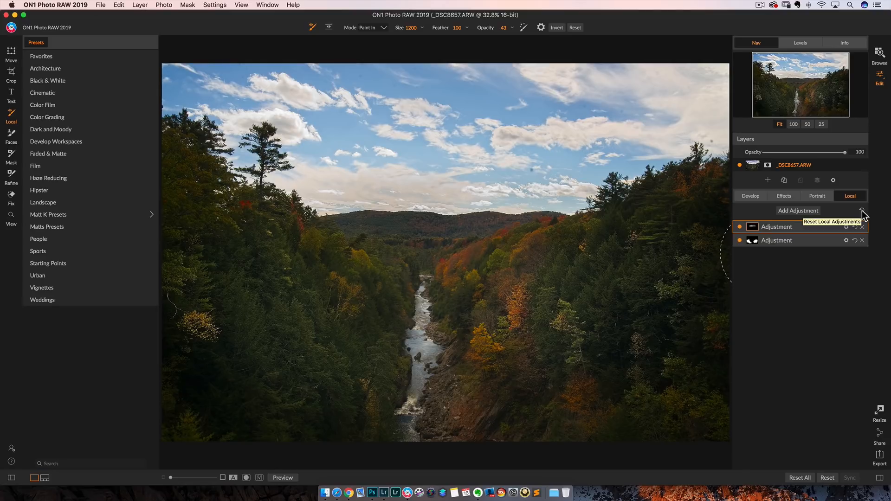
- Flip between Develop settings and the Vignette, Sunshine and Color Adjustment stack, ending on Effects
{"action": "left_click", "coordinate": [784, 195]}
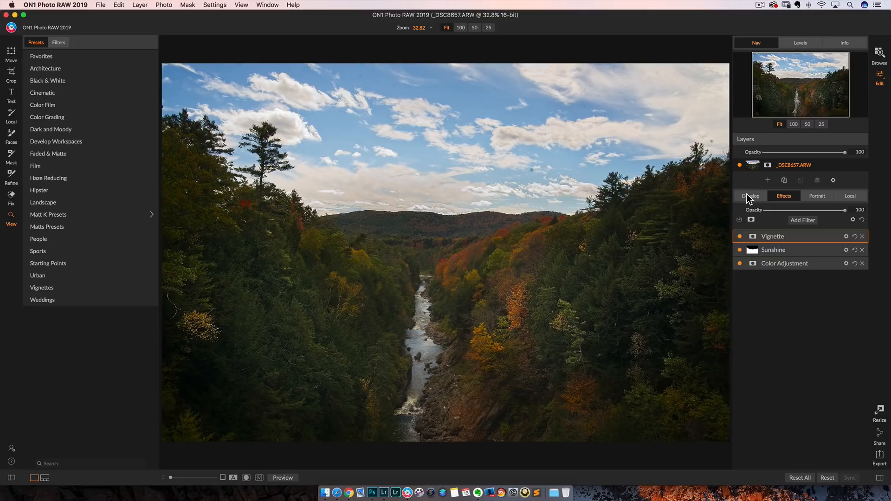
{"action": "left_click", "coordinate": [750, 196]}
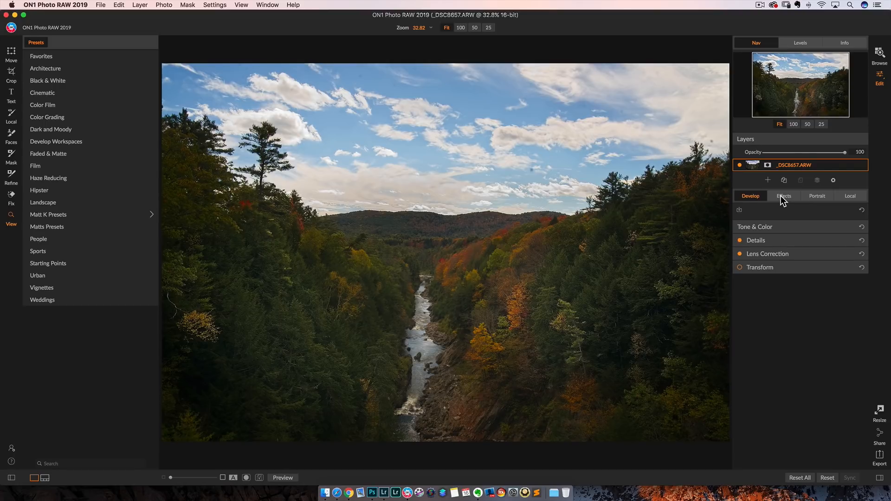
{"action": "left_click", "coordinate": [784, 195]}
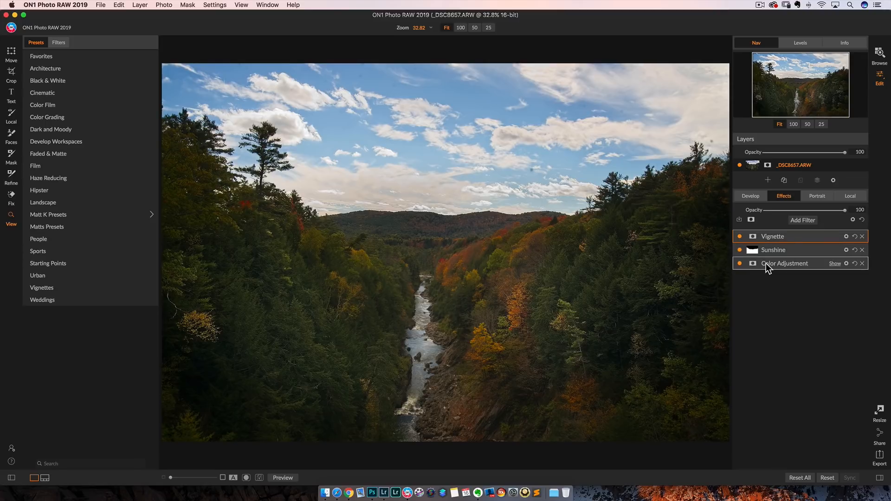
{"action": "left_click", "coordinate": [750, 195]}
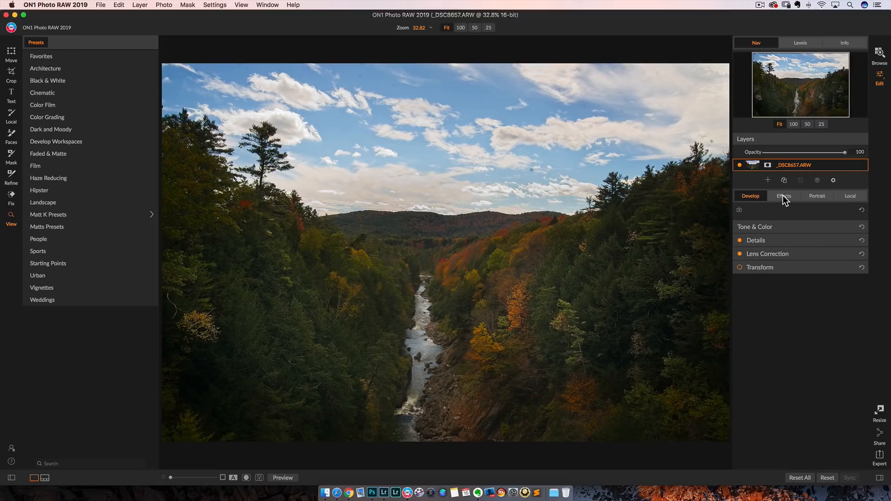
{"action": "left_click", "coordinate": [783, 196]}
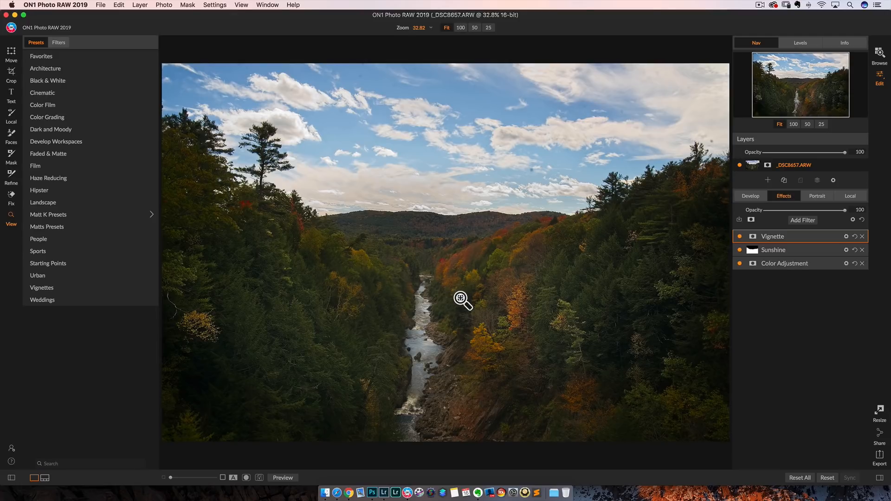
{"action": "mouse_move", "coordinate": [815, 211]}
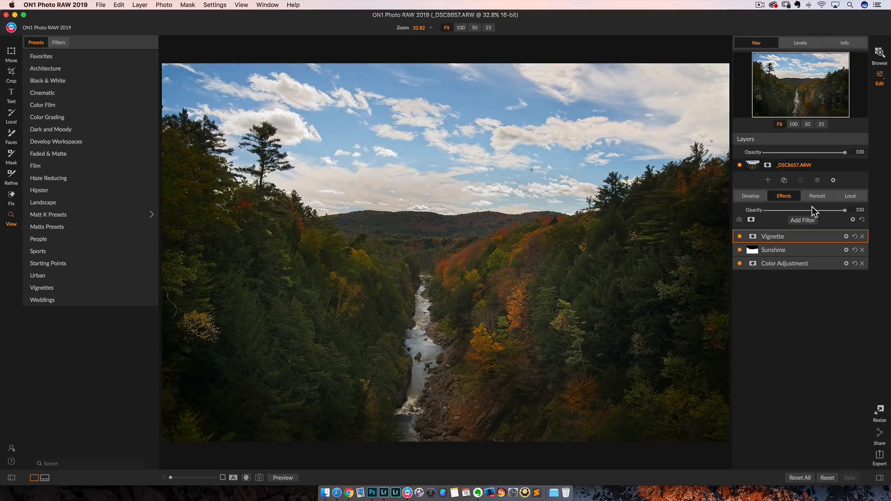
- Lower the Tone & Color exposure to about -0.1, then return to the Effects filters
{"action": "left_click", "coordinate": [750, 196]}
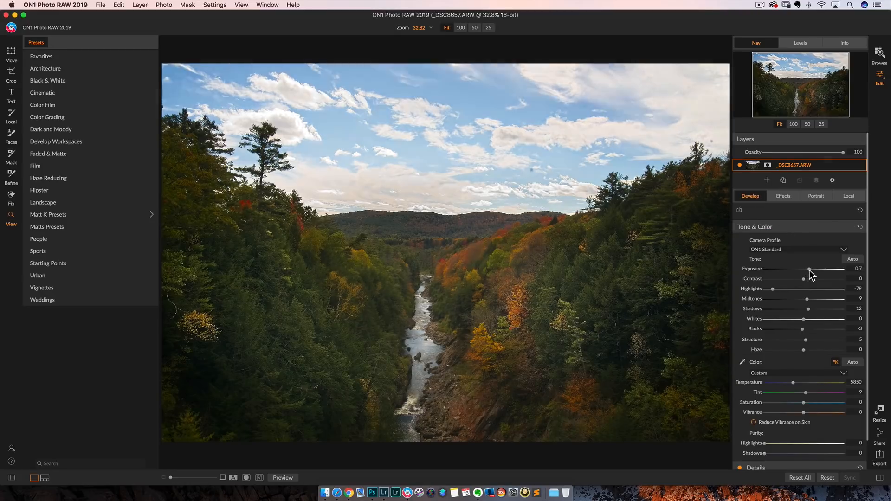
{"action": "left_click_drag", "start_coordinate": [810, 269], "coordinate": [807, 269]}
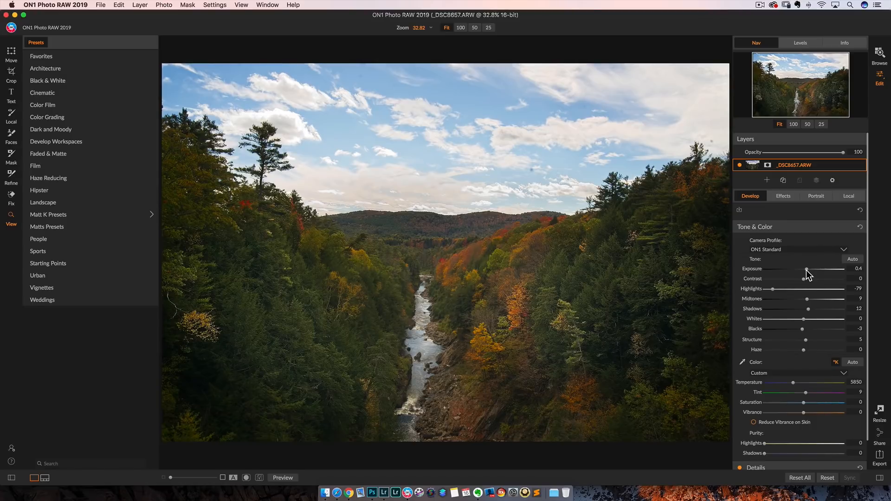
{"action": "left_click_drag", "start_coordinate": [807, 268], "coordinate": [803, 268]}
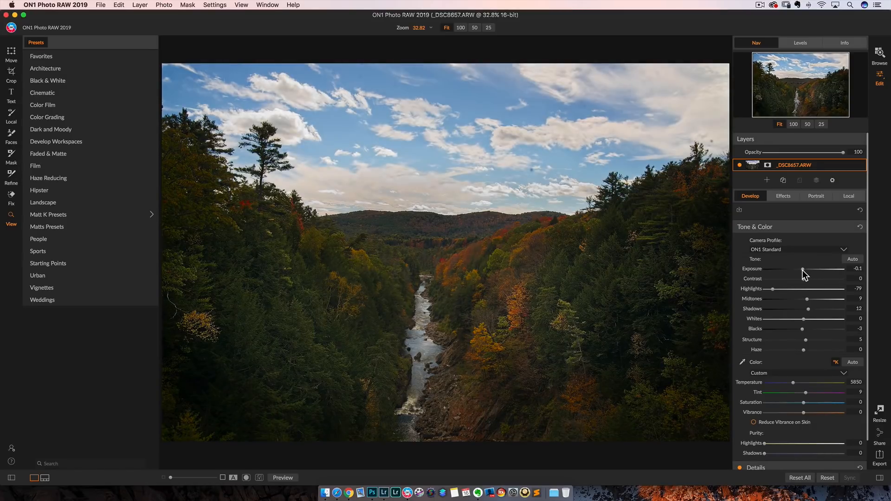
{"action": "left_click", "coordinate": [783, 195]}
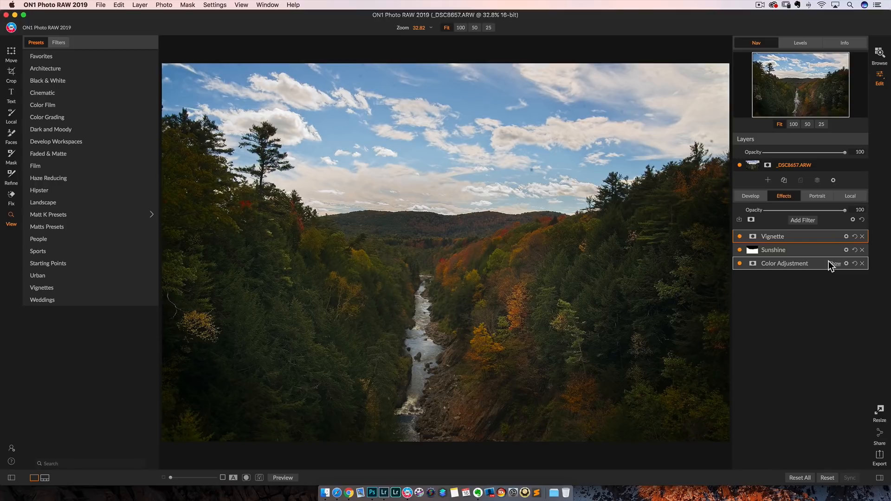
- Clear the effects stack, confirming the develop tone settings stay and Effects is empty
{"action": "left_click", "coordinate": [850, 196]}
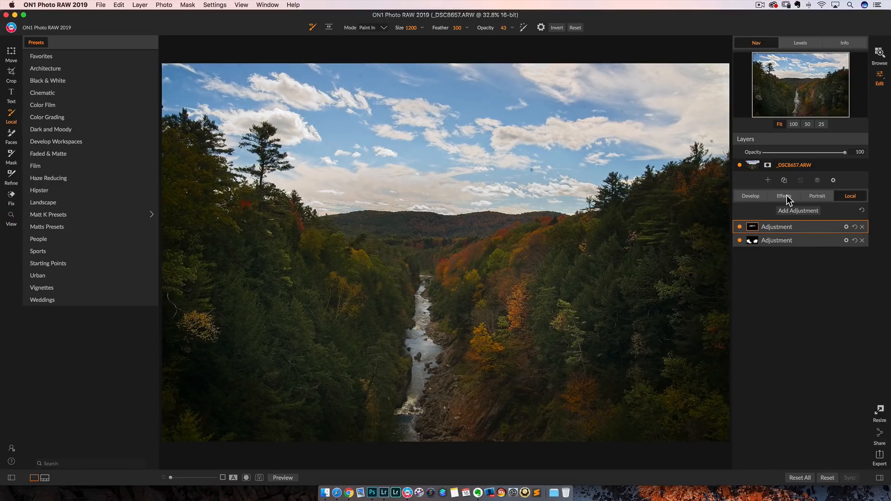
{"action": "left_click", "coordinate": [783, 196]}
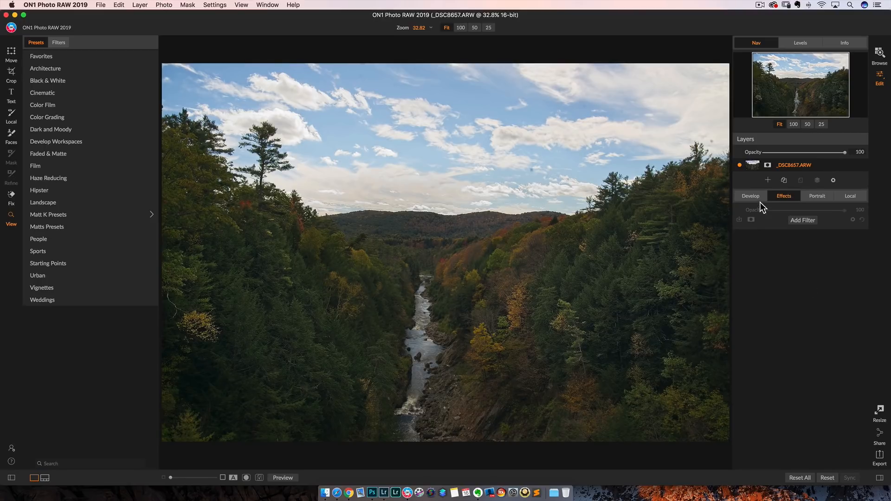
{"action": "left_click", "coordinate": [750, 196]}
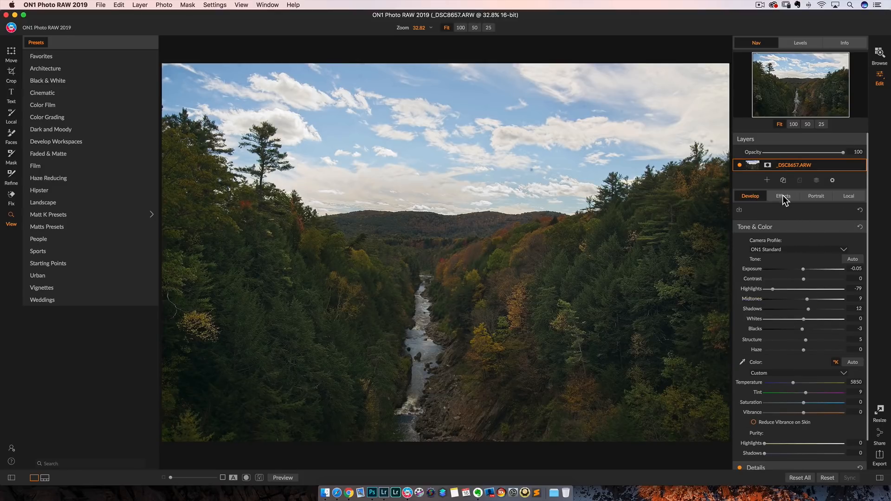
{"action": "left_click", "coordinate": [784, 196]}
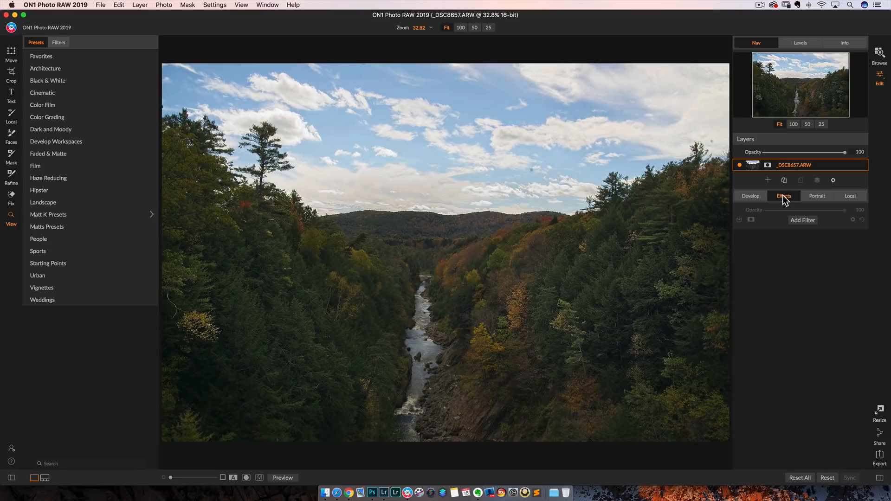
{"action": "mouse_move", "coordinate": [772, 237]}
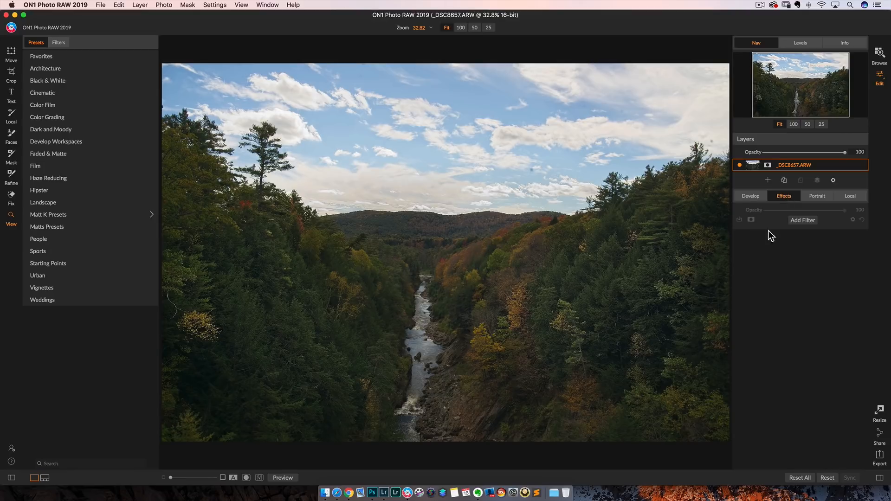
- Add a Black & White filter with the Chrome preset, then remove it and reopen the filter list
{"action": "left_click", "coordinate": [803, 220]}
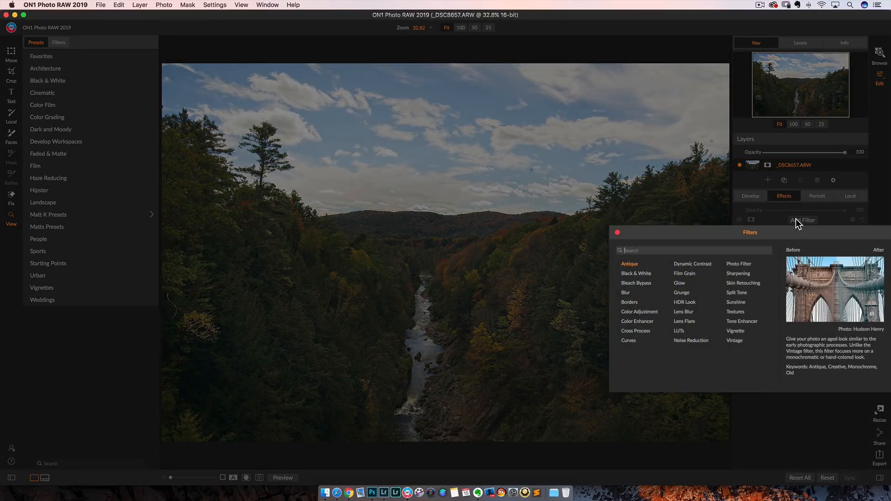
{"action": "left_click", "coordinate": [636, 273]}
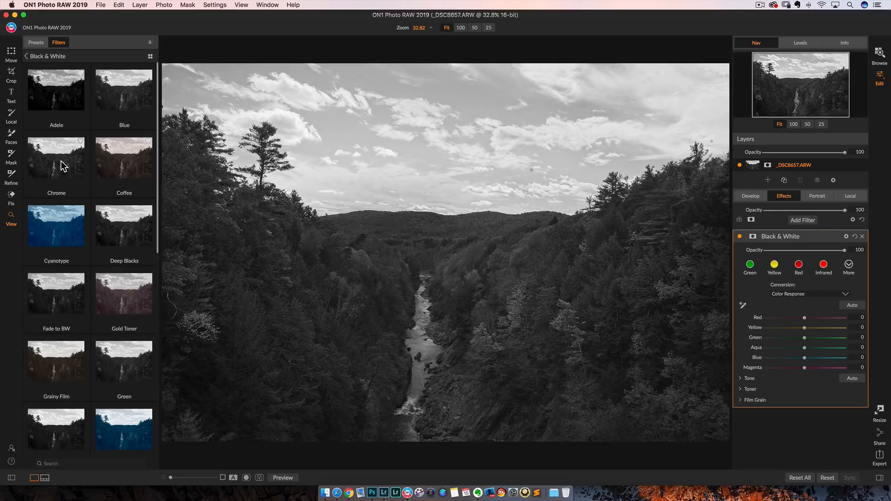
{"action": "left_click", "coordinate": [56, 157]}
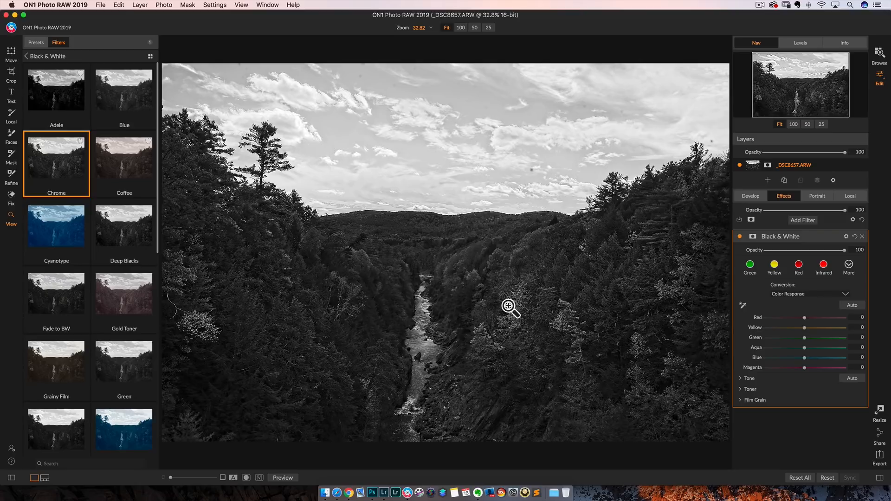
{"action": "mouse_move", "coordinate": [842, 255]}
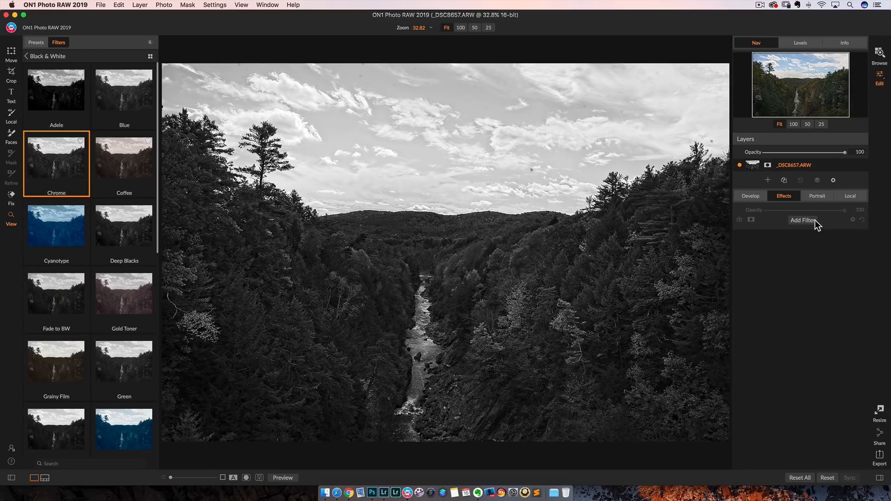
{"action": "left_click", "coordinate": [802, 220]}
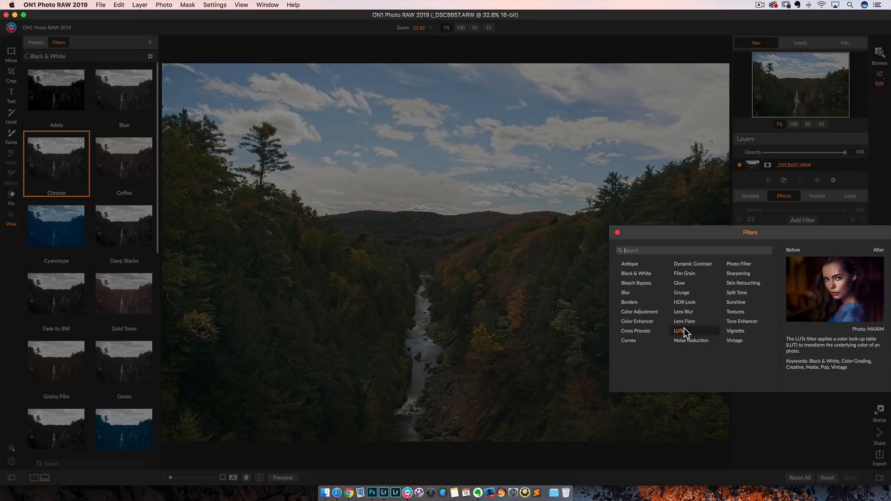
- Add a LUTs filter, browse Color Grading looks, then delete the filter
{"action": "left_click", "coordinate": [679, 331]}
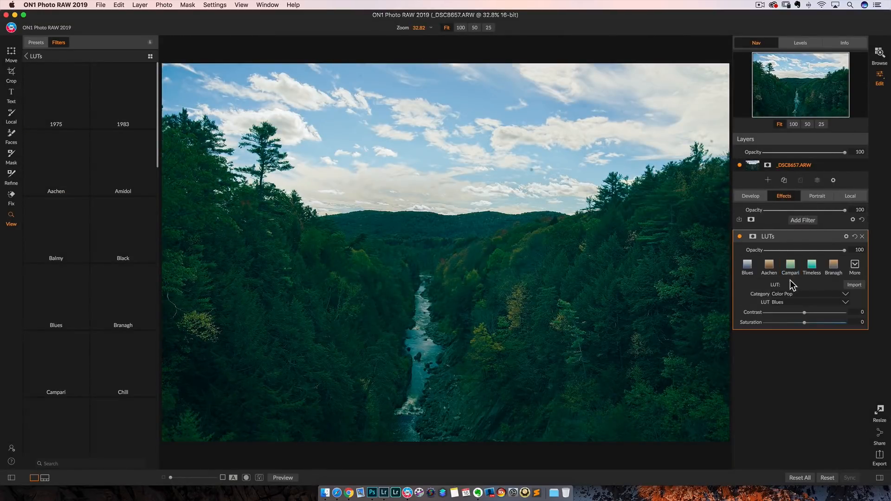
{"action": "left_click", "coordinate": [846, 301]}
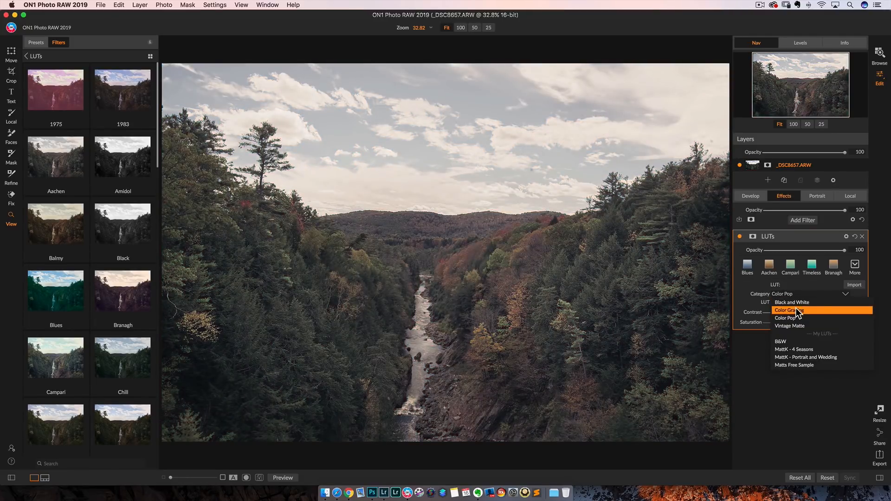
{"action": "left_click", "coordinate": [787, 311]}
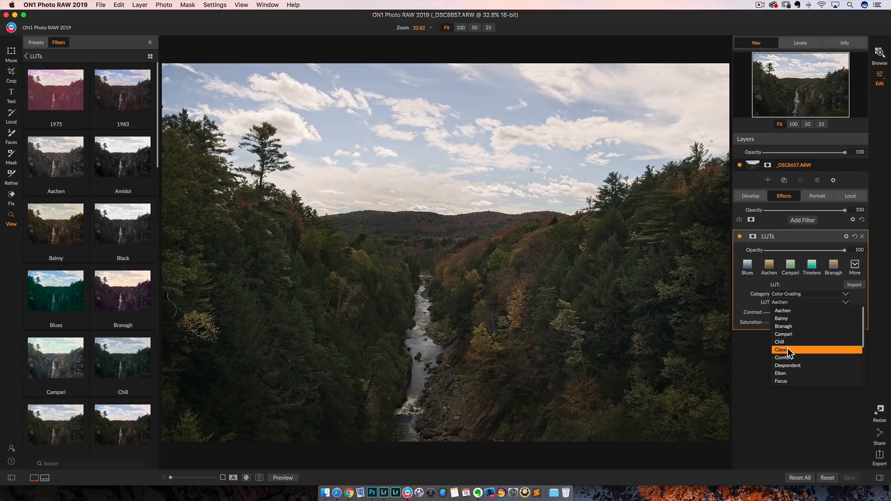
{"action": "left_click", "coordinate": [783, 350]}
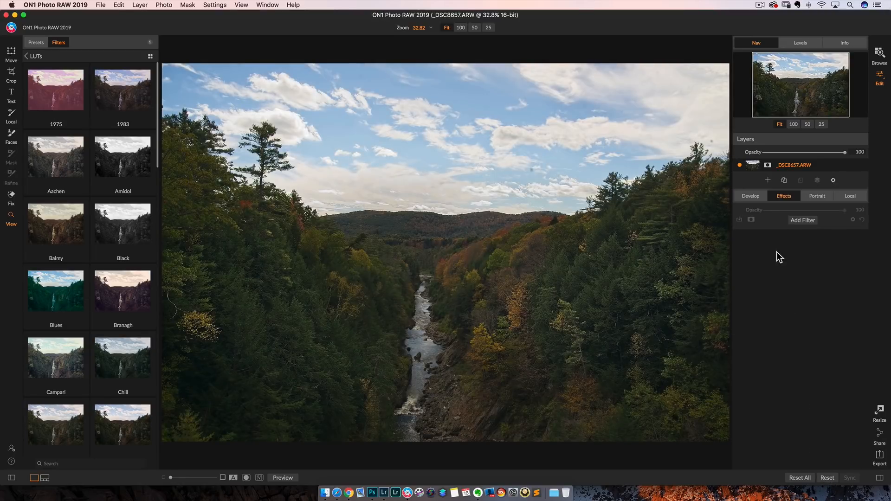
{"action": "mouse_move", "coordinate": [756, 208]}
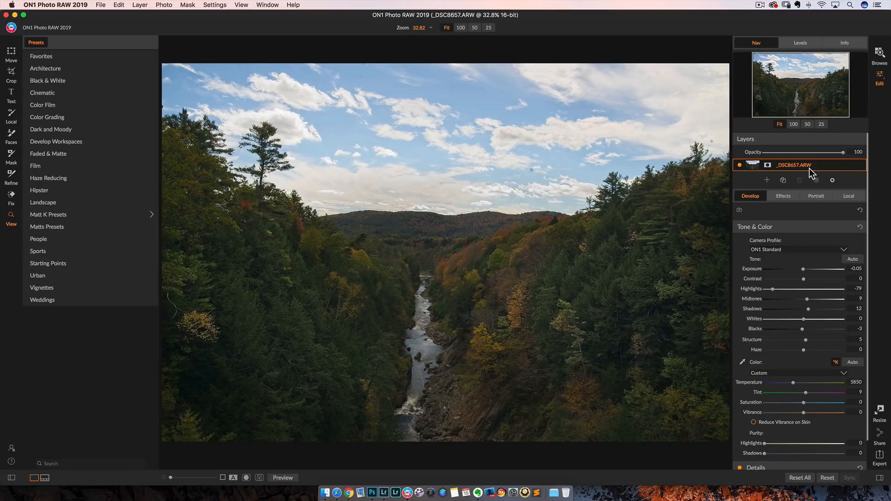
{"action": "mouse_move", "coordinate": [764, 261]}
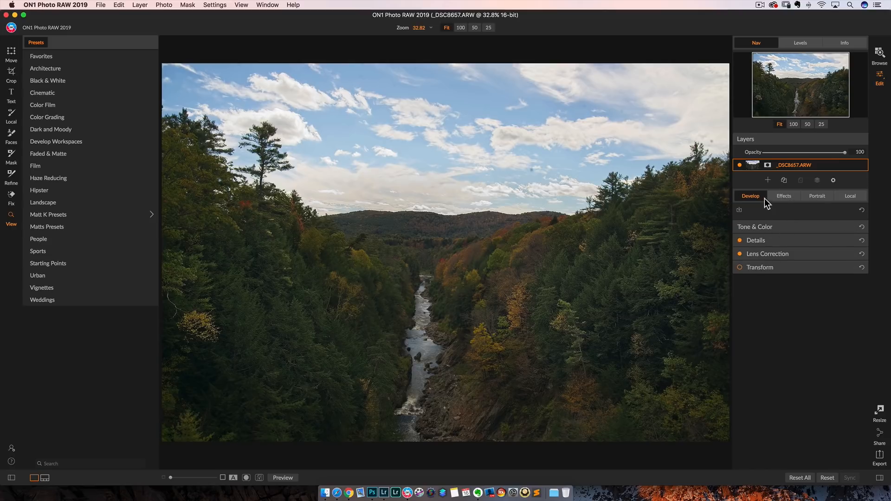
{"action": "mouse_move", "coordinate": [777, 198]}
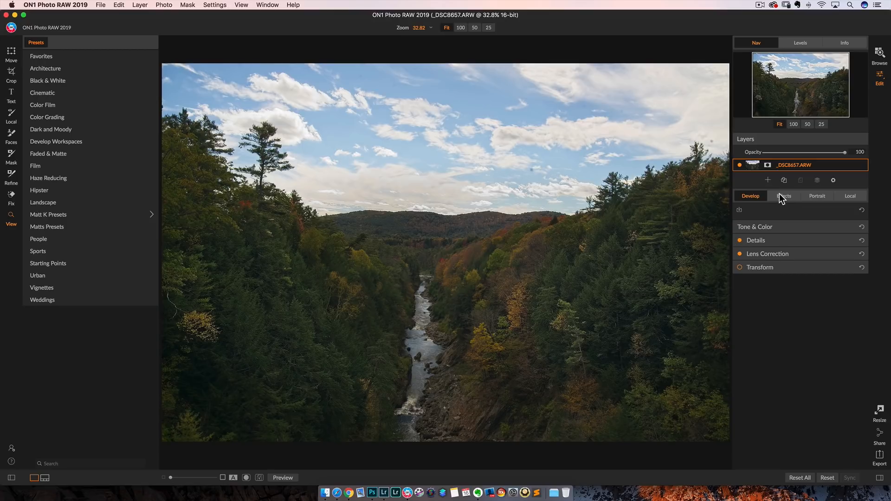
{"action": "mouse_move", "coordinate": [818, 200]}
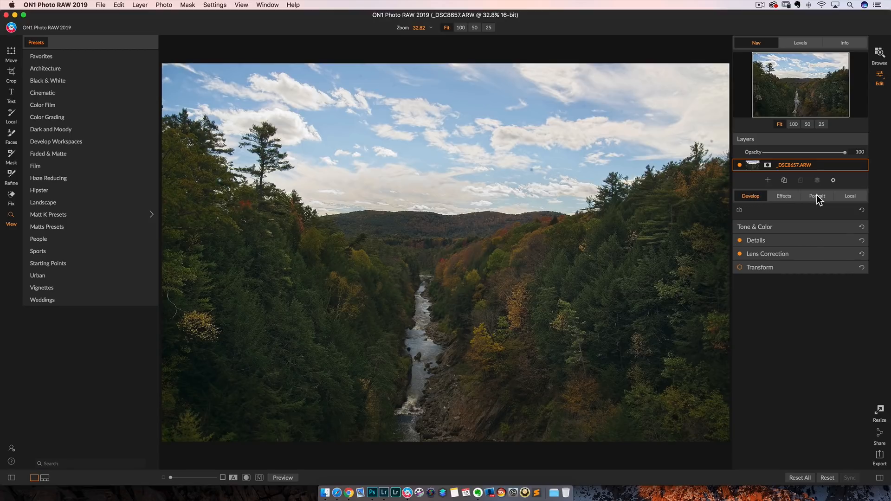
{"action": "mouse_move", "coordinate": [787, 202]}
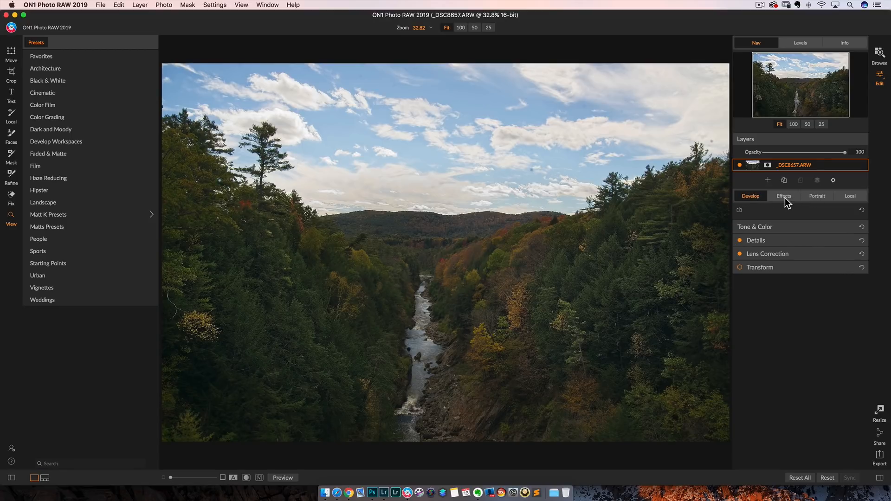